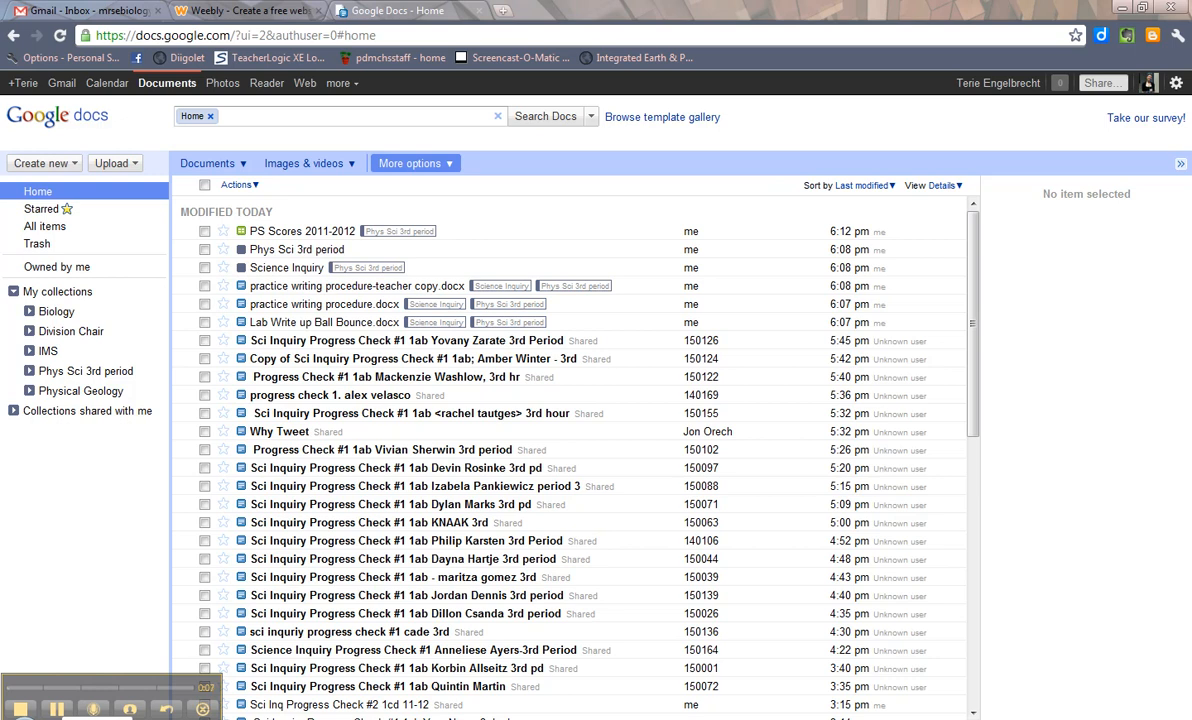
mouse_move(141, 534)
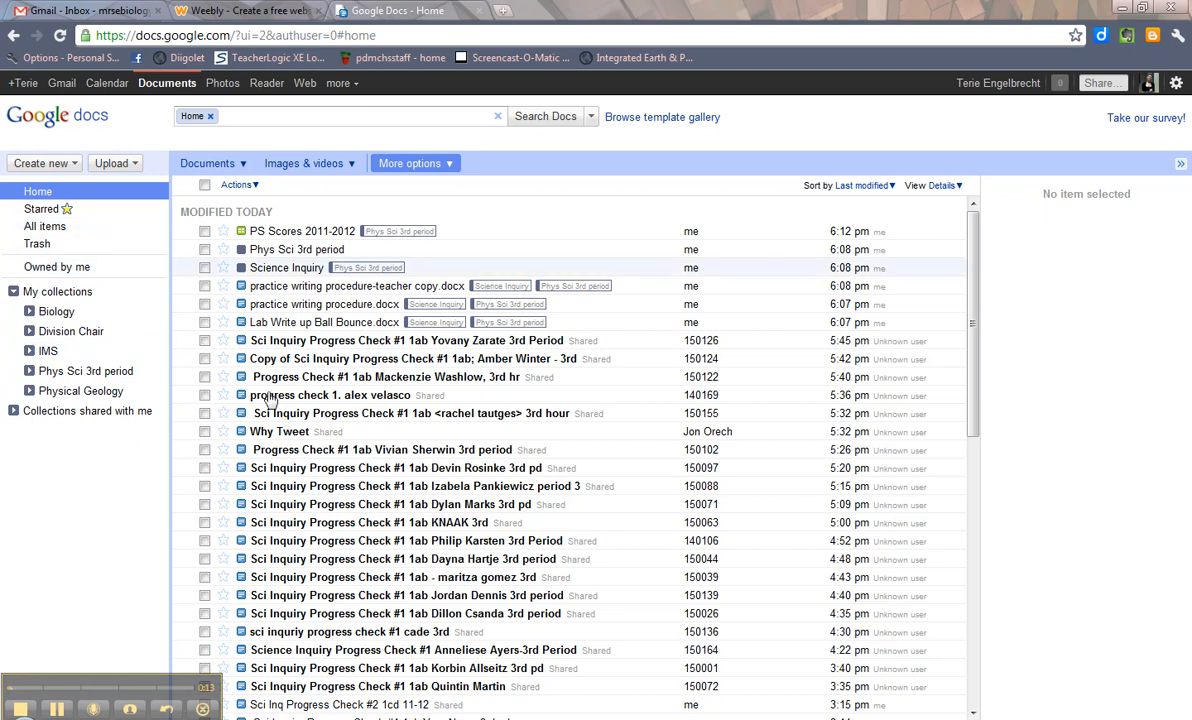
mouse_move(323, 431)
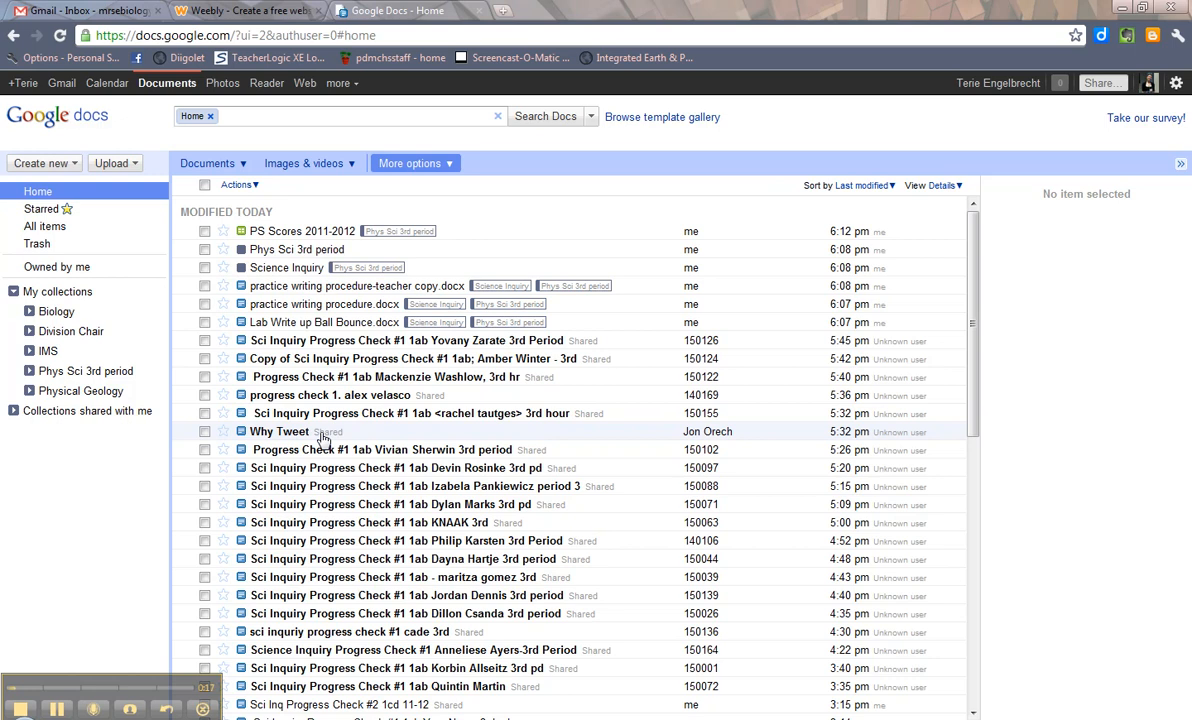
mouse_move(288, 458)
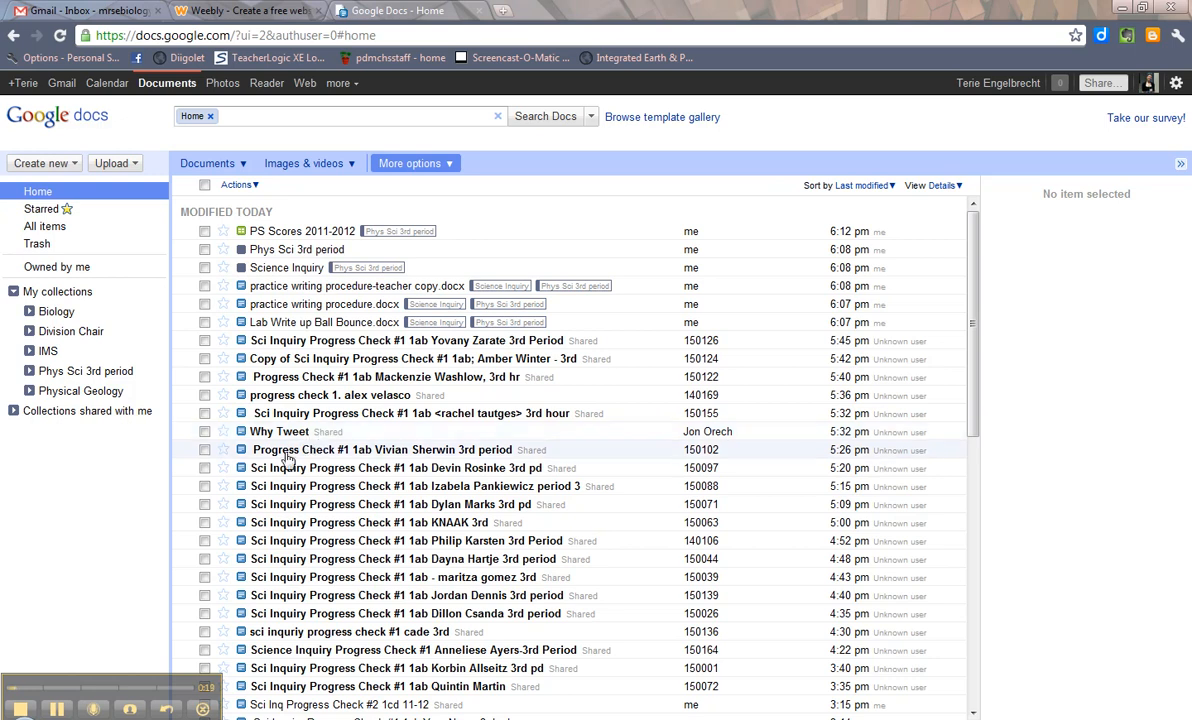
Create a new collection from the Create new menu and name it 'Progress Checks'
left_click(41, 163)
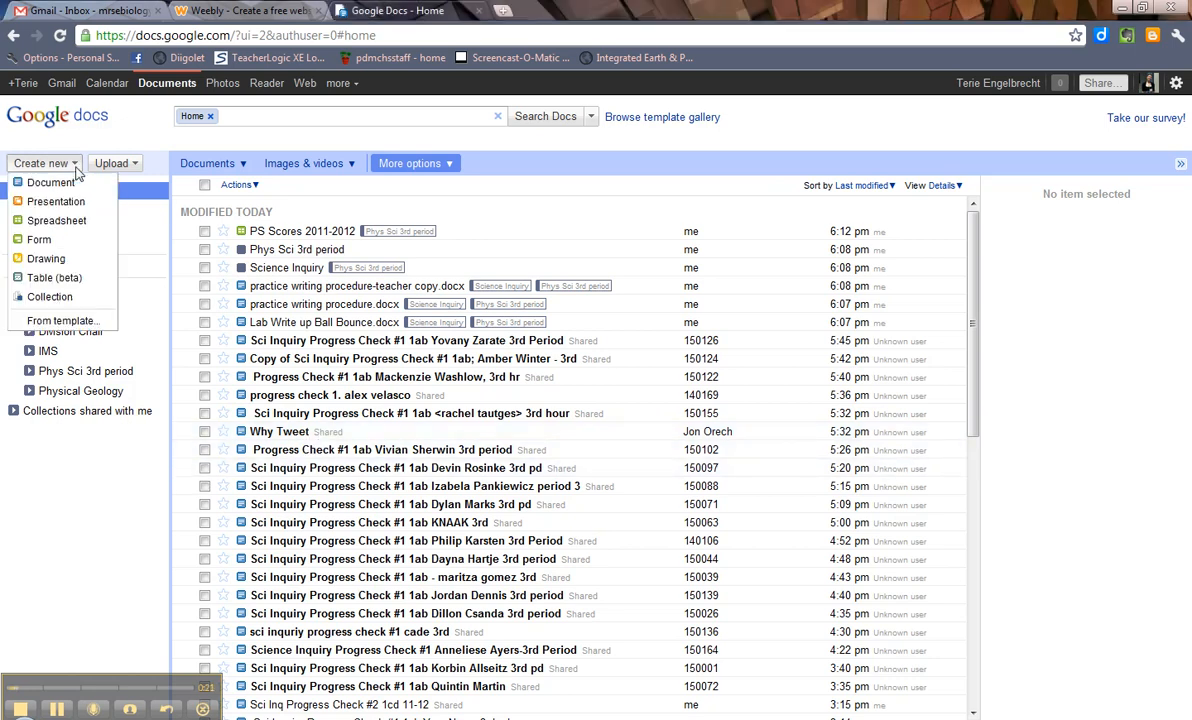
mouse_move(50, 297)
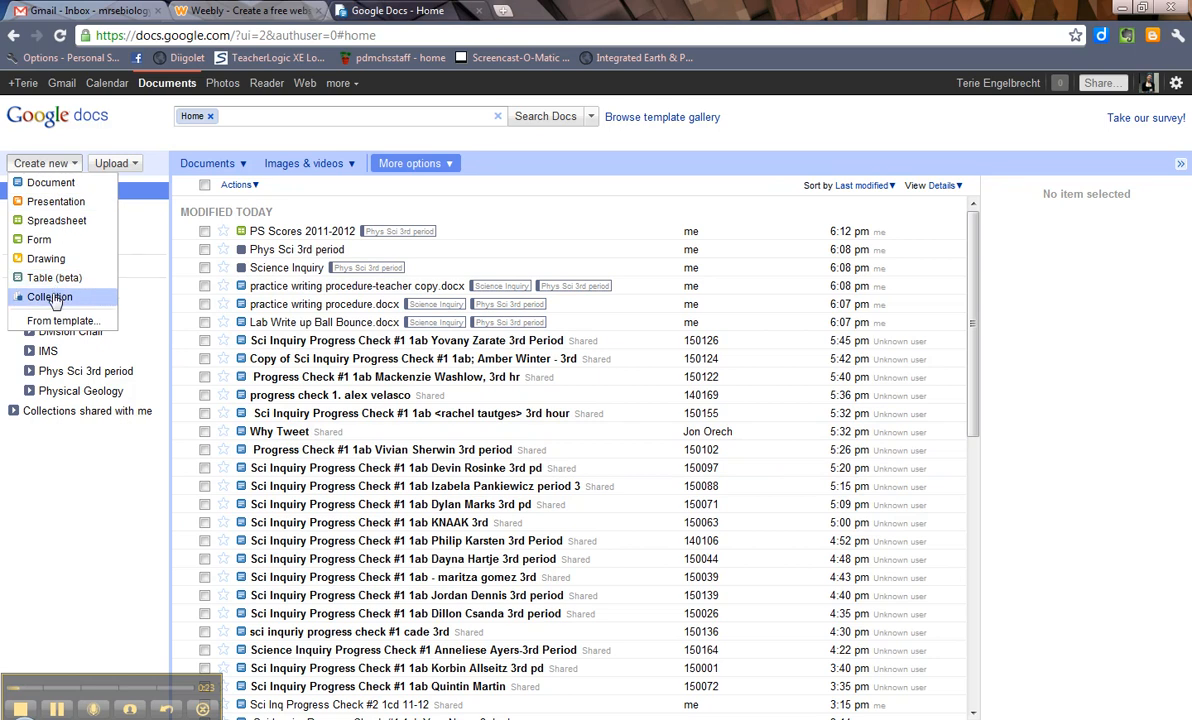
left_click(51, 297)
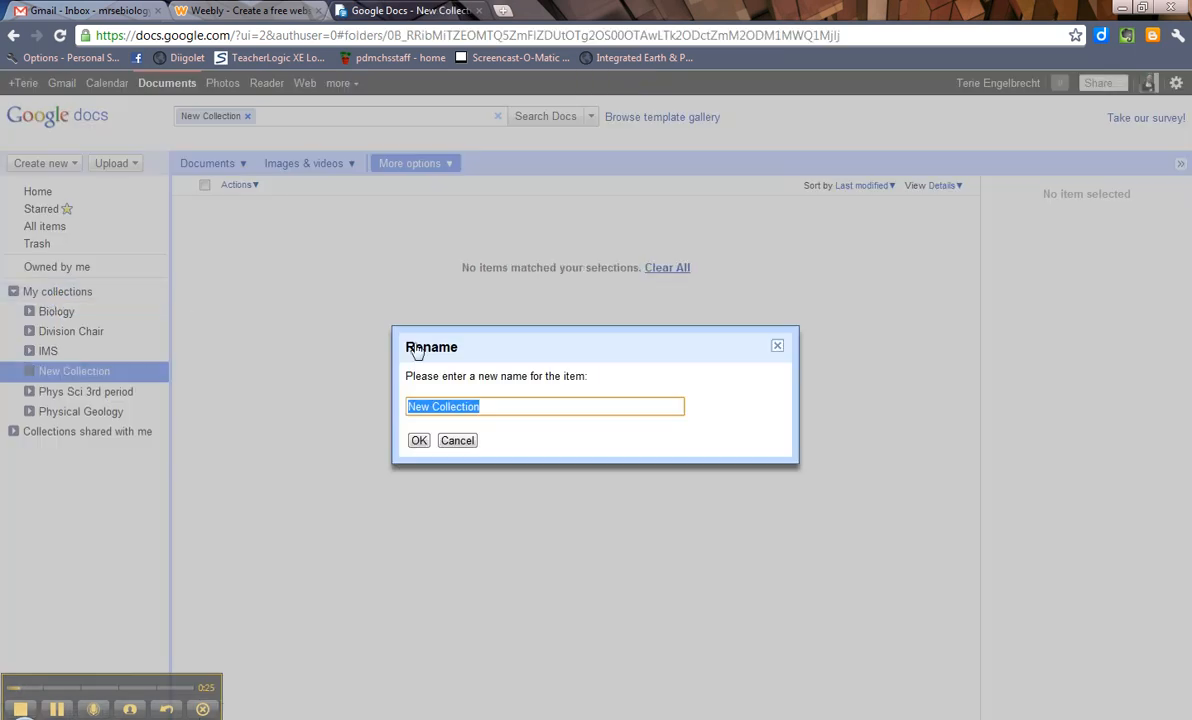
mouse_move(620, 375)
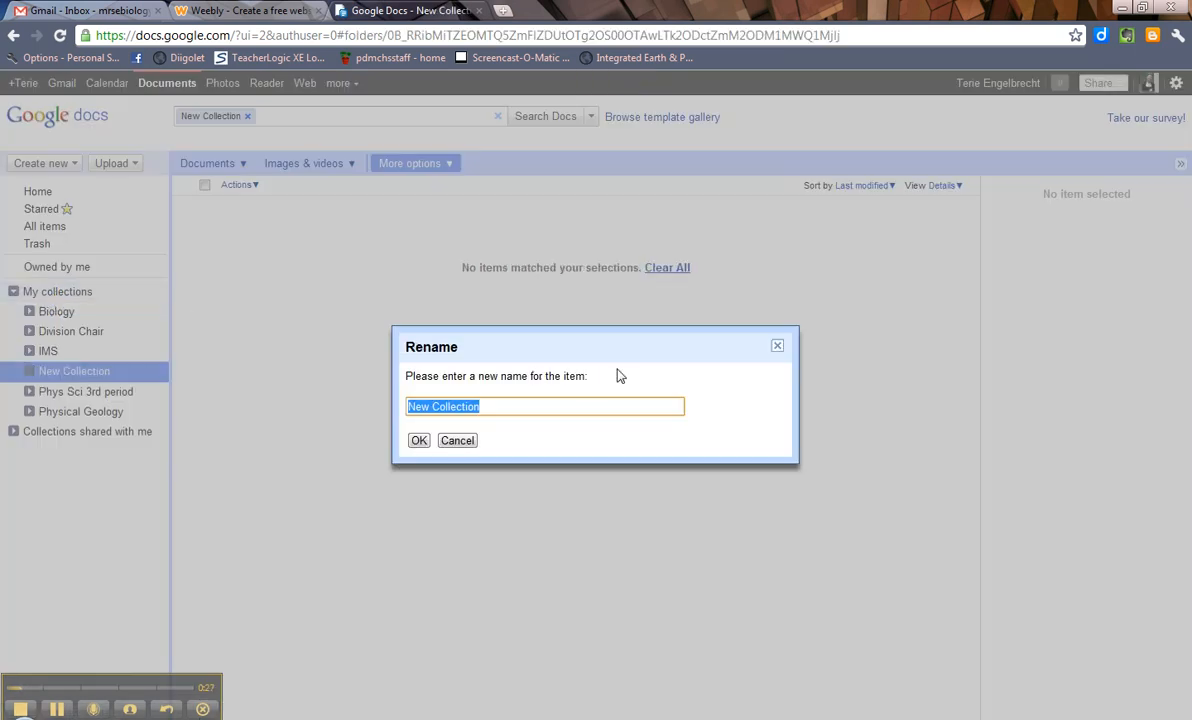
type("P")
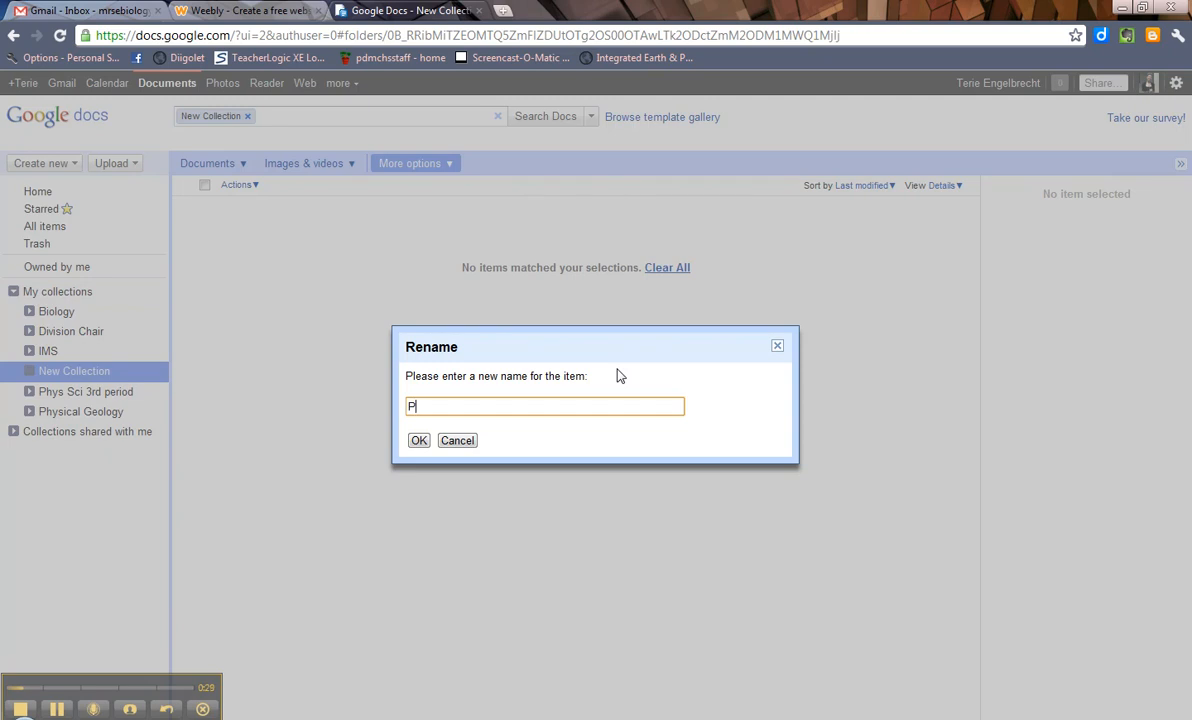
type("rogress Check")
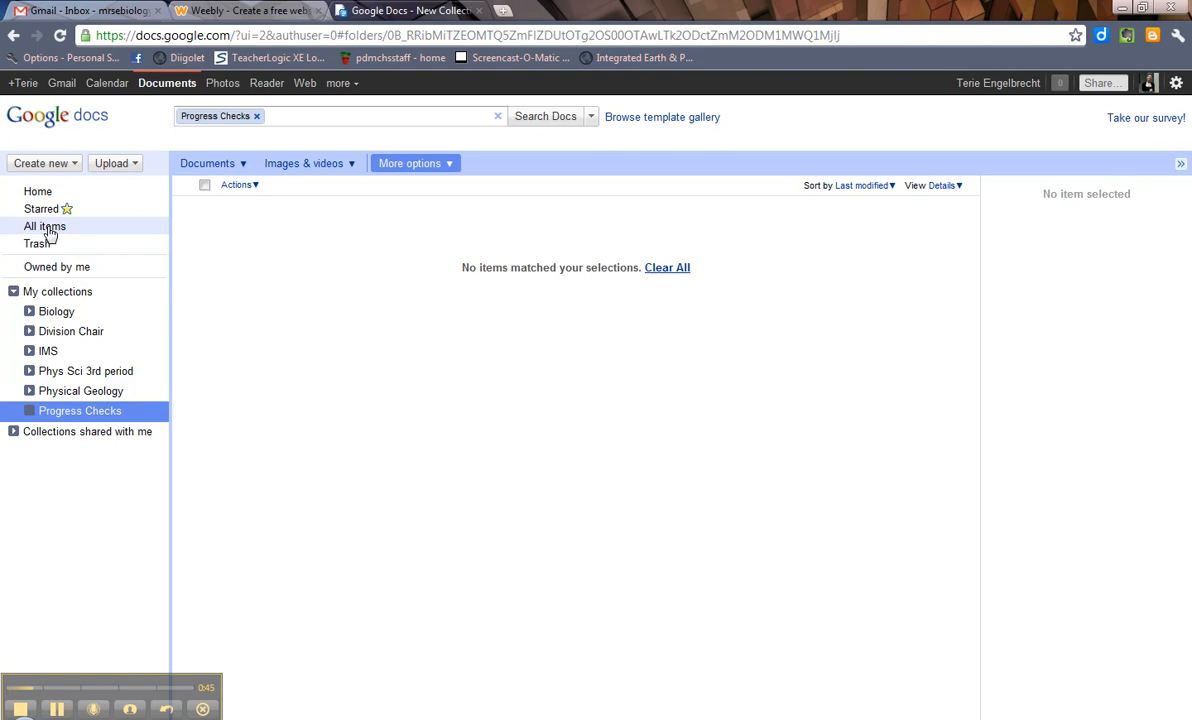
Show All items and tick the eleven Sci Inquiry progress check documents
left_click(44, 226)
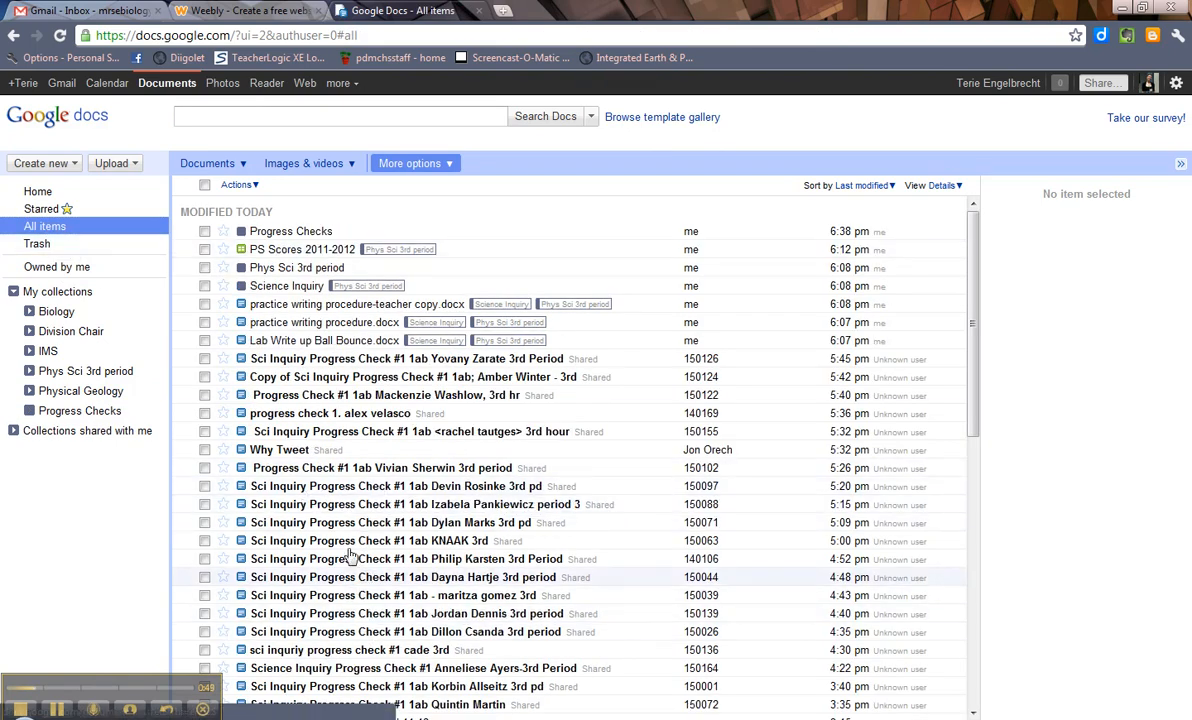
mouse_move(335, 486)
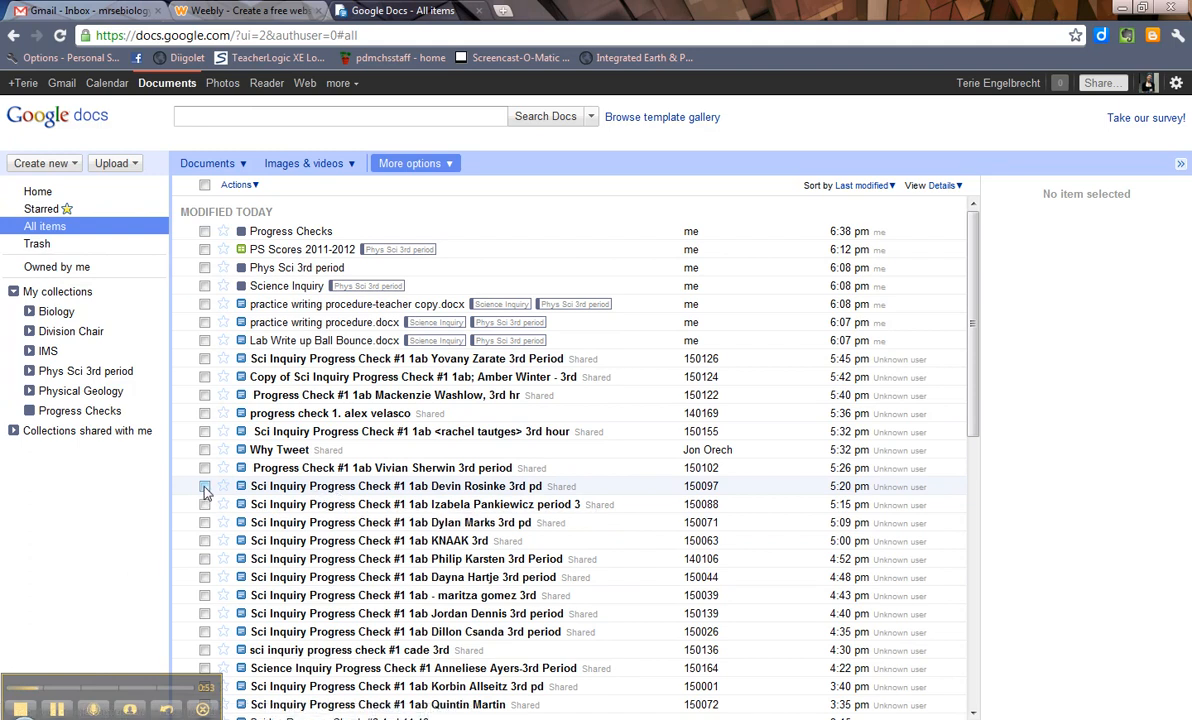
left_click(205, 540)
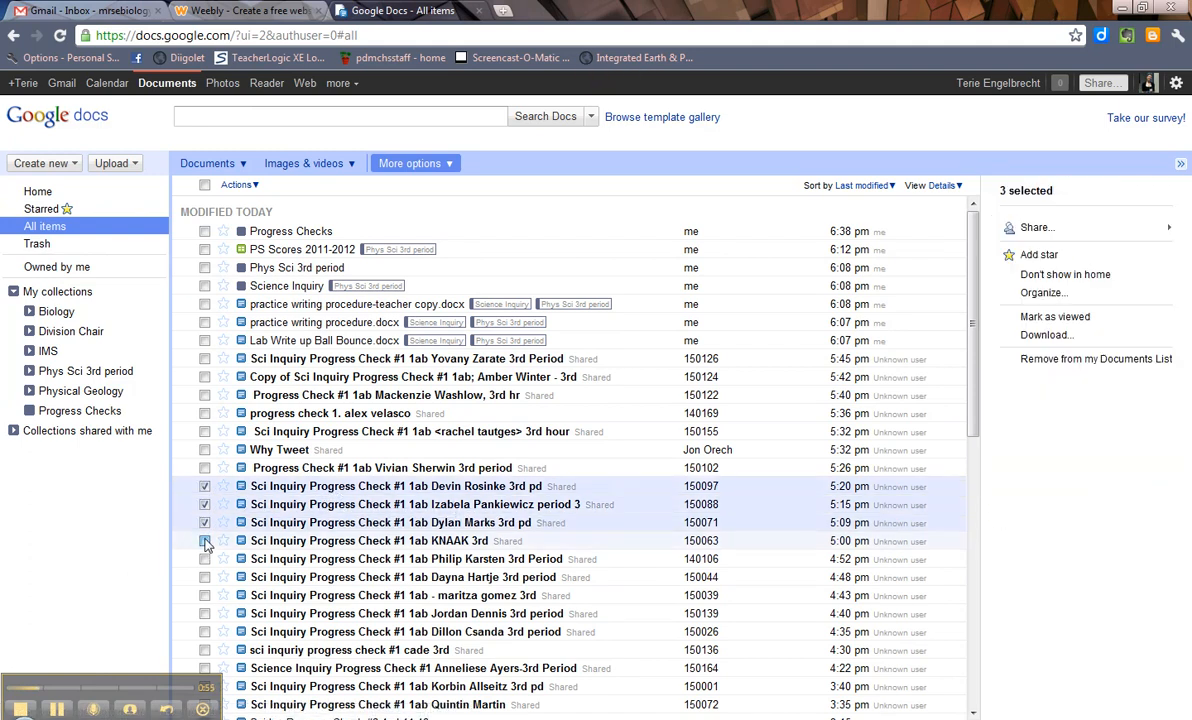
left_click(205, 595)
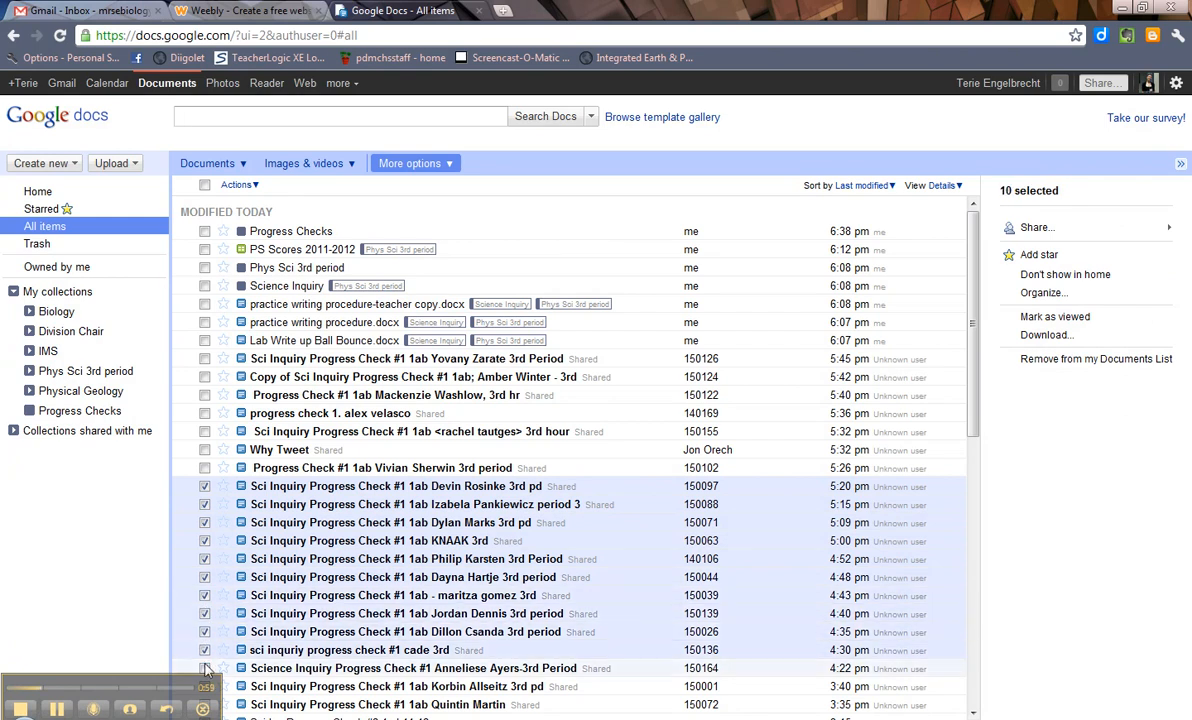
left_click(205, 668)
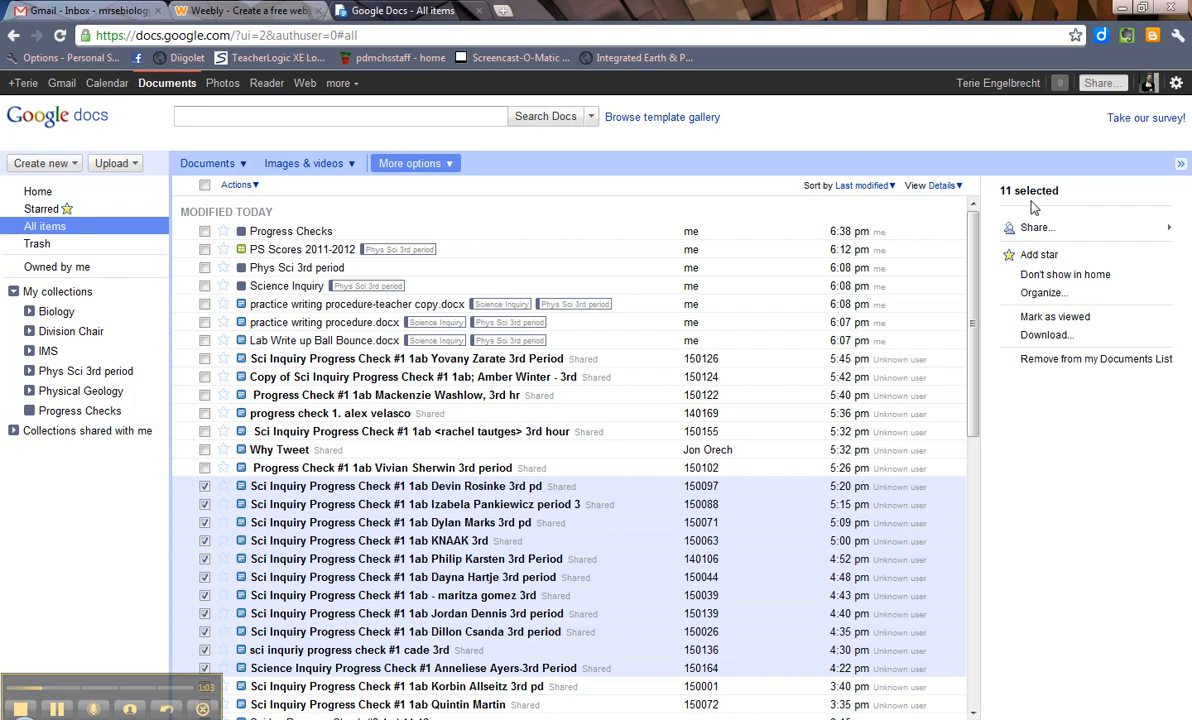
mouse_move(1043, 293)
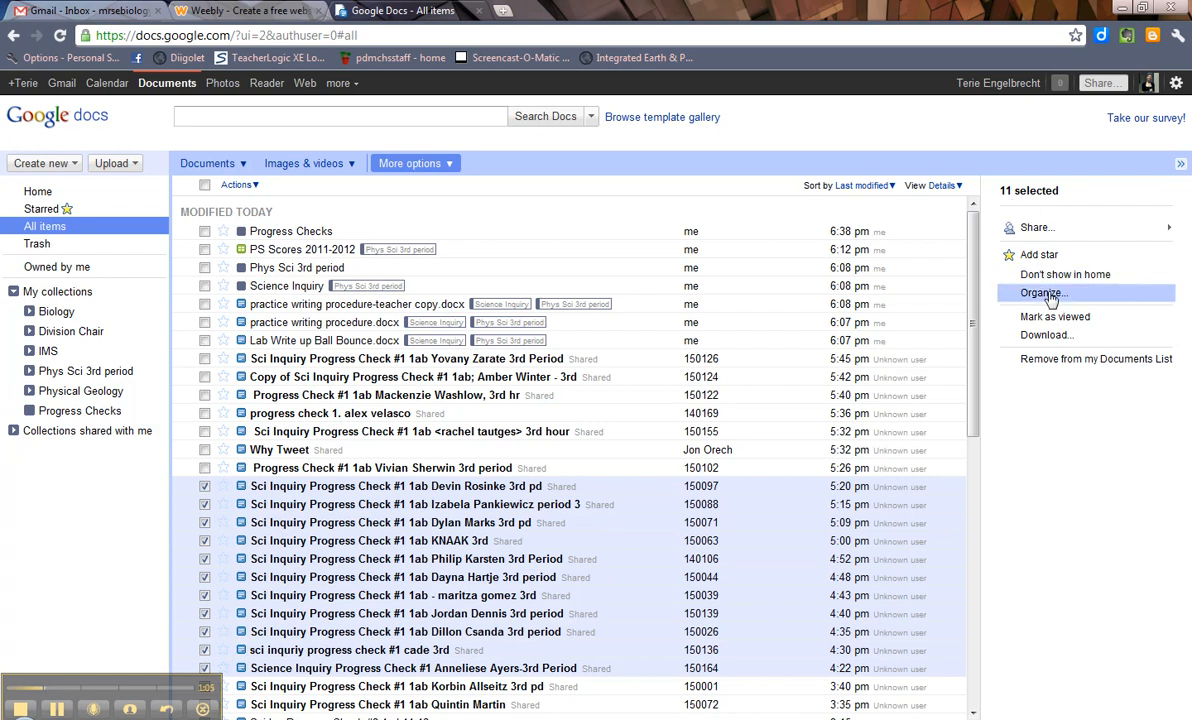
Use Organize to tag the selected documents with Progress Checks and apply
left_click(1043, 293)
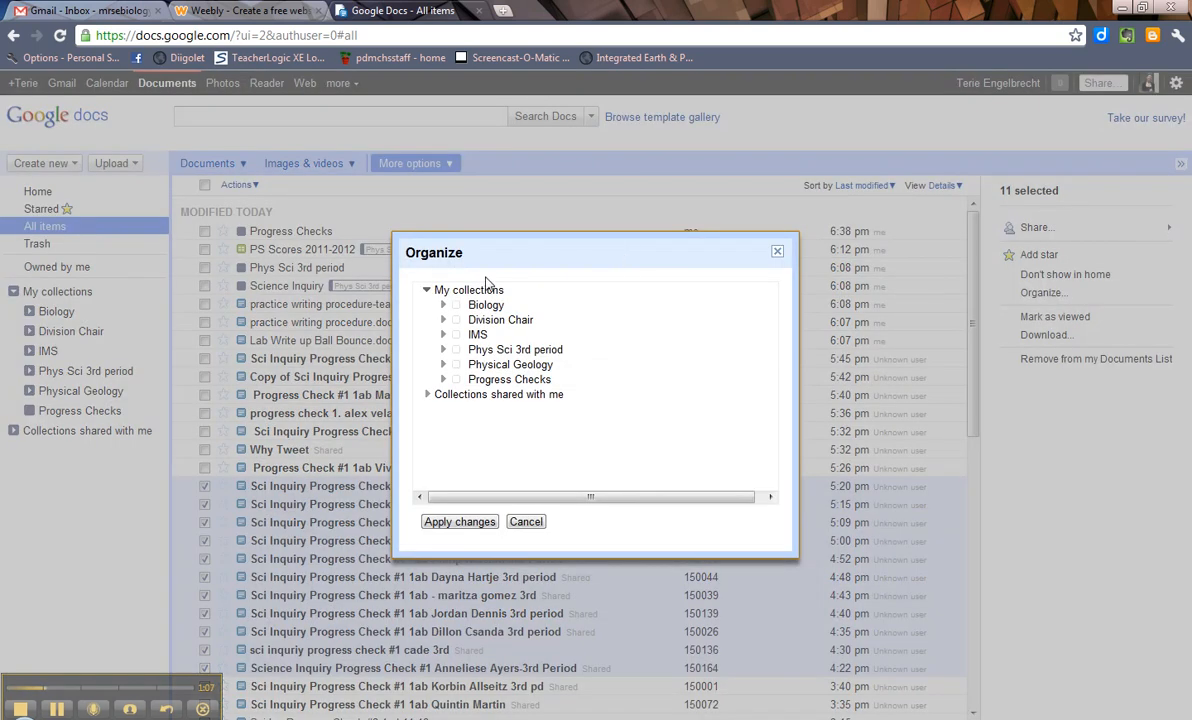
mouse_move(435, 343)
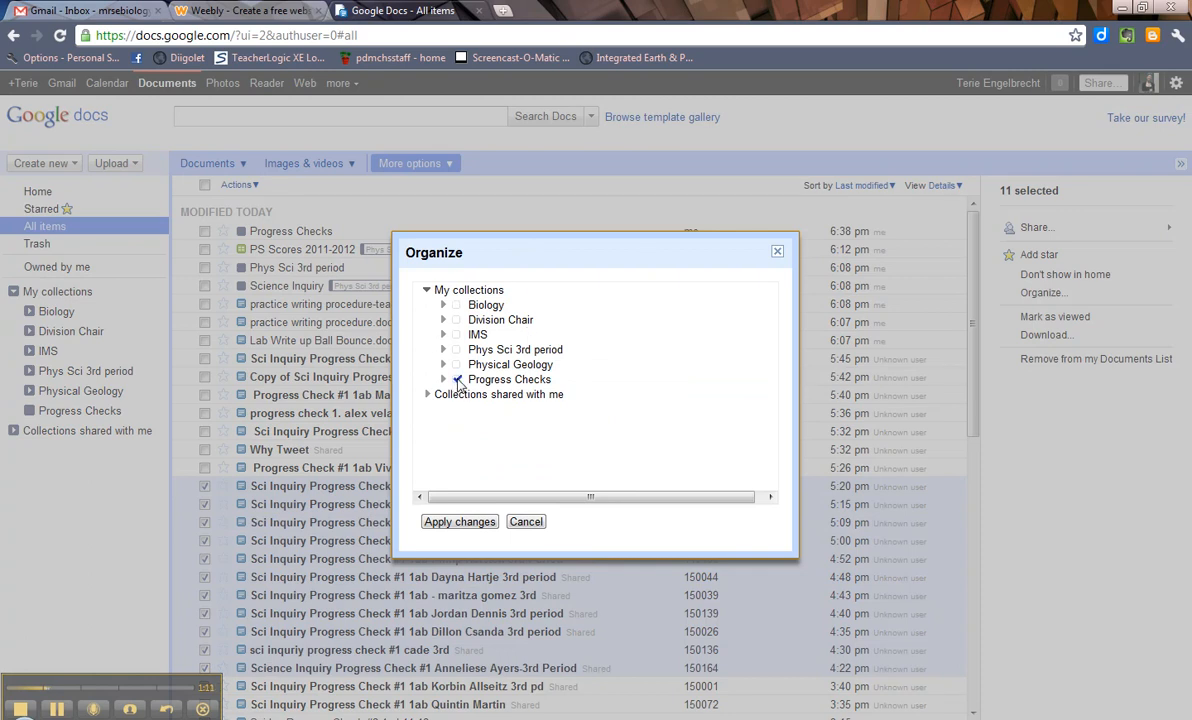
left_click(457, 379)
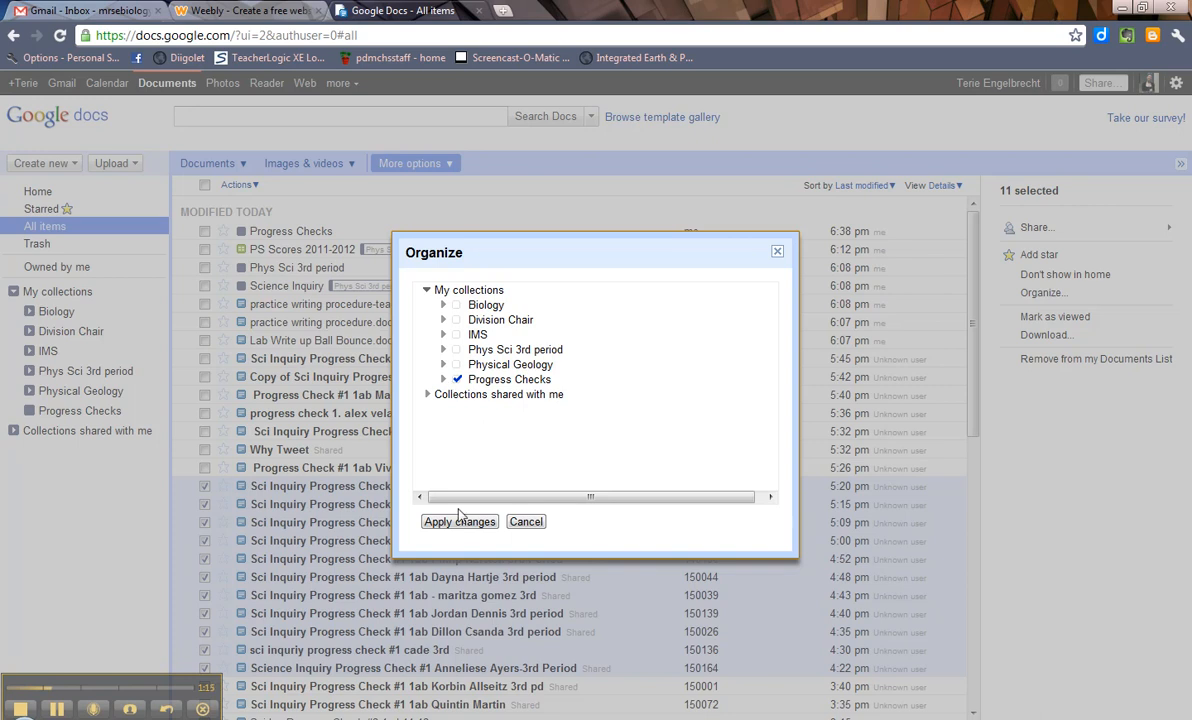
left_click(459, 521)
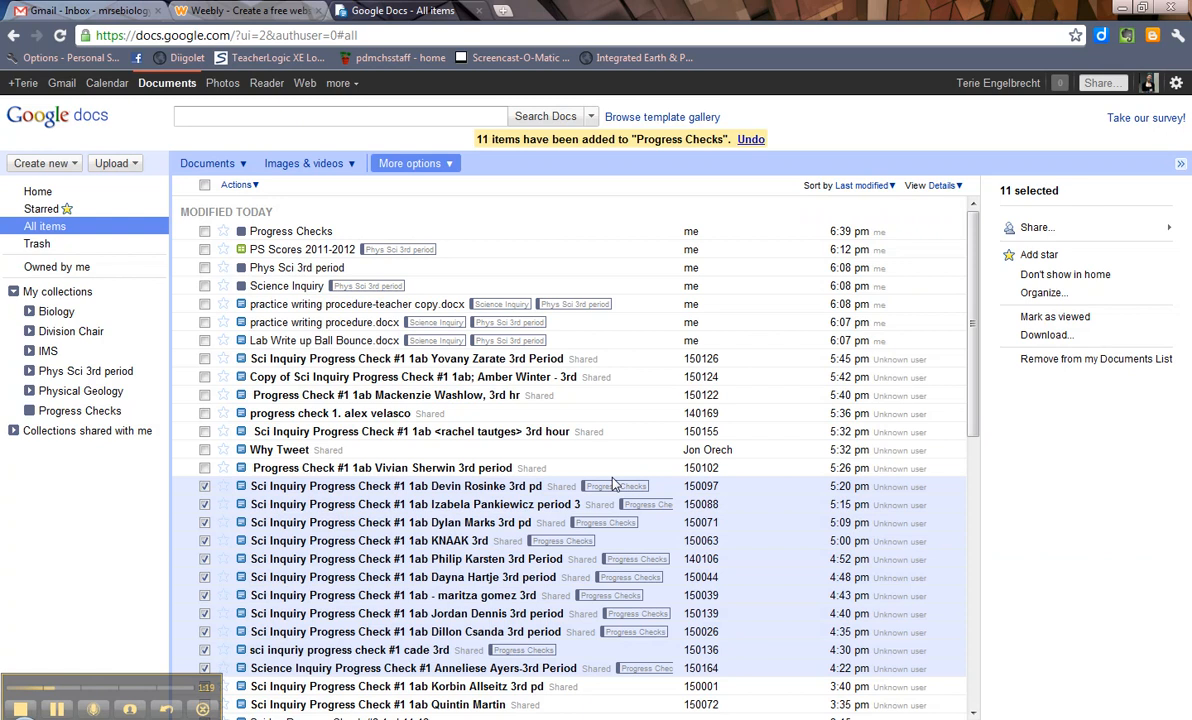
mouse_move(548, 643)
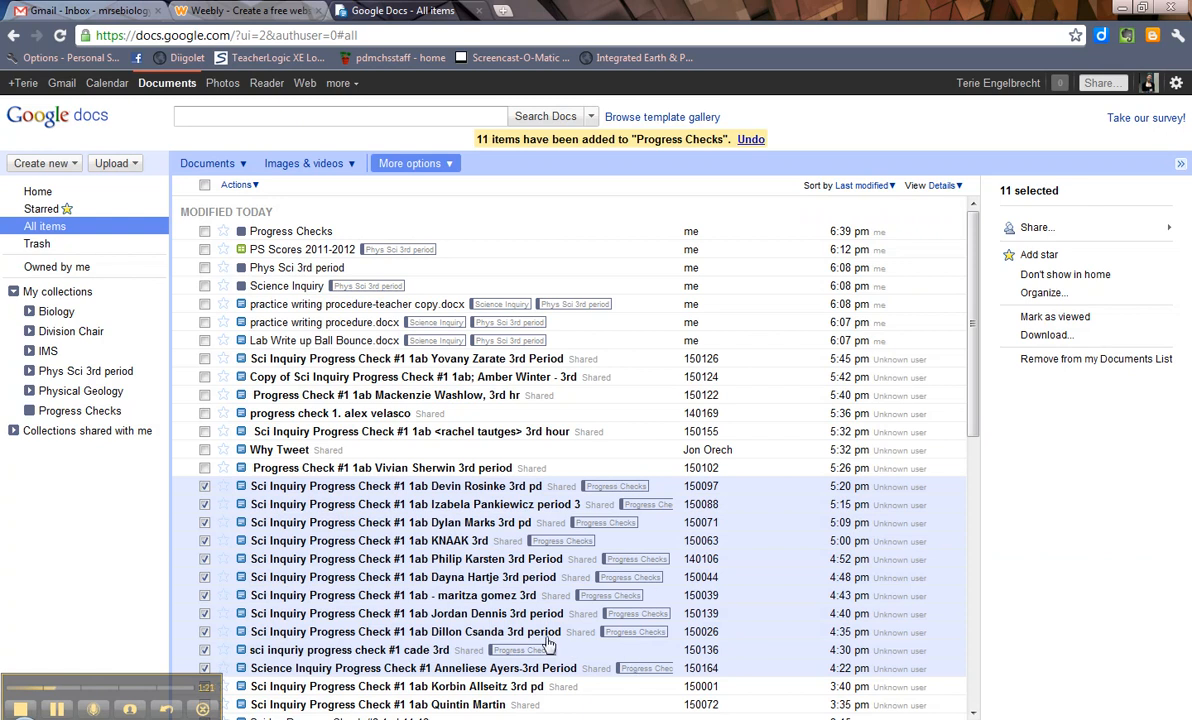
mouse_move(632, 553)
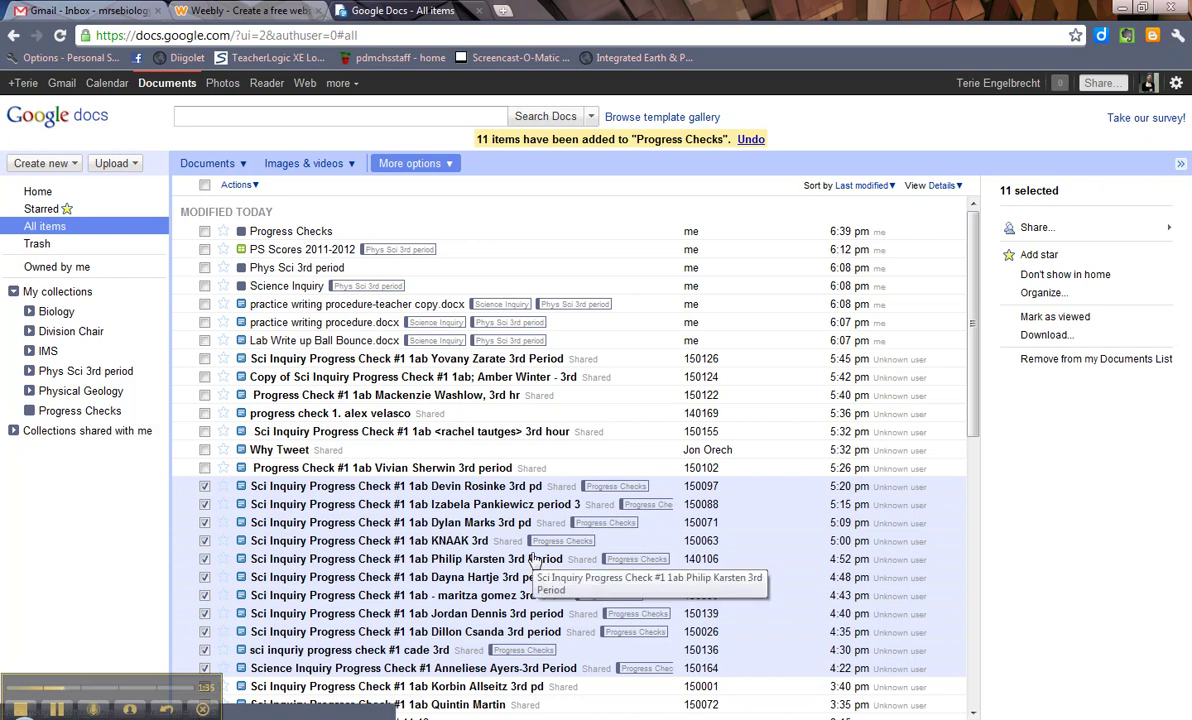
mouse_move(238, 326)
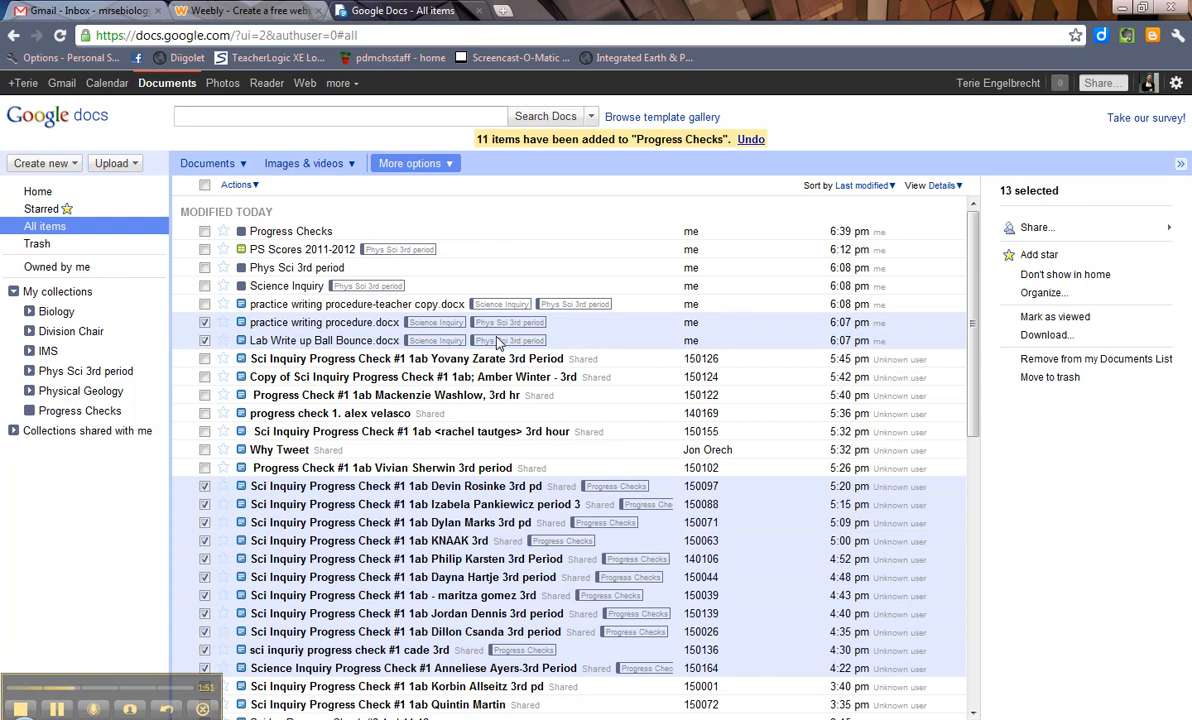
Tag the selected progress checks with Science Inquiry under Phys Sci 3rd period
left_click(205, 322)
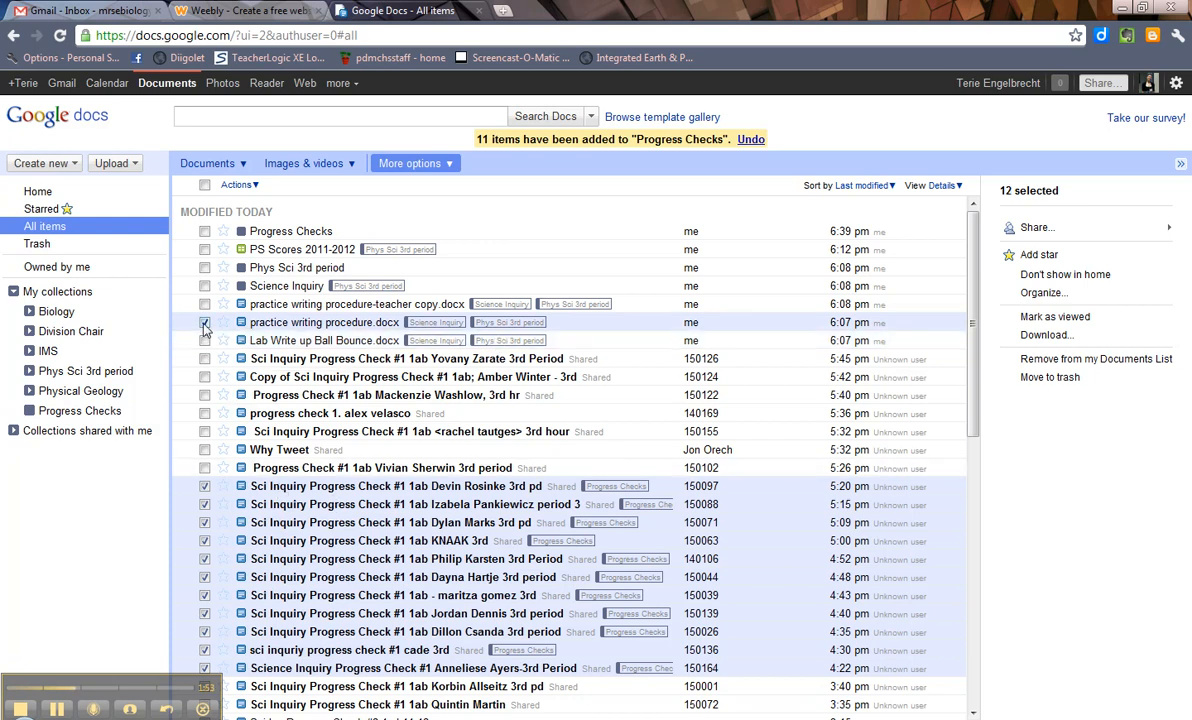
left_click(204, 322)
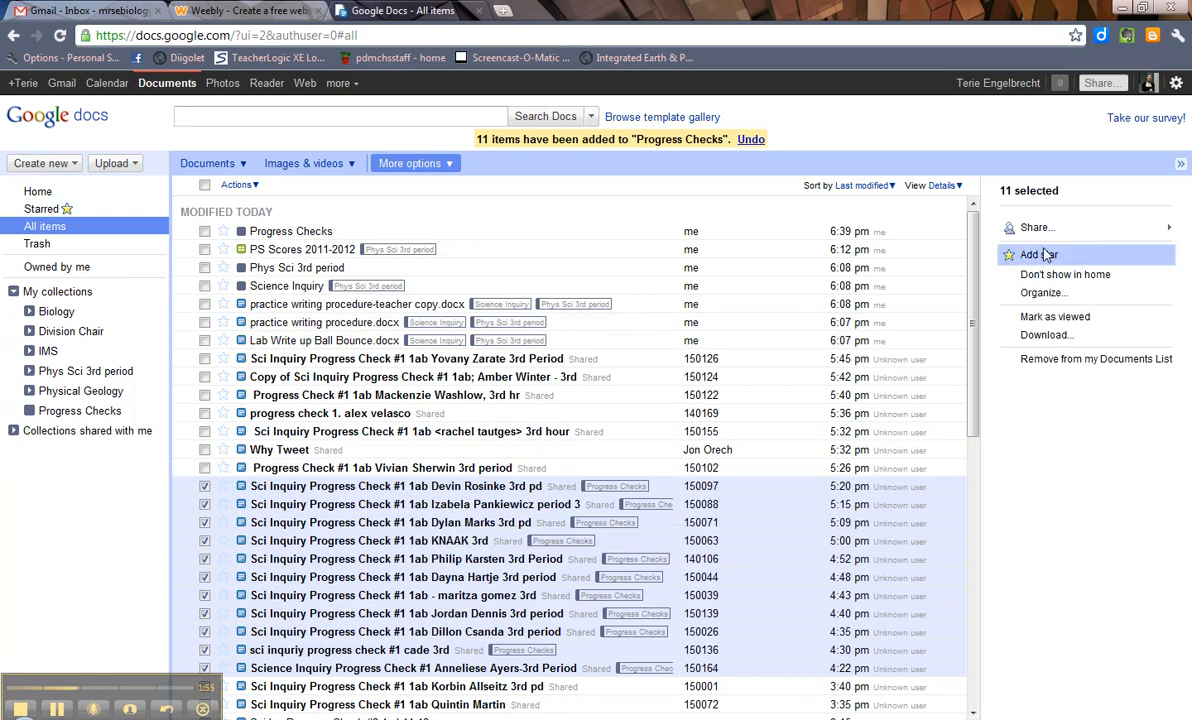
left_click(1043, 292)
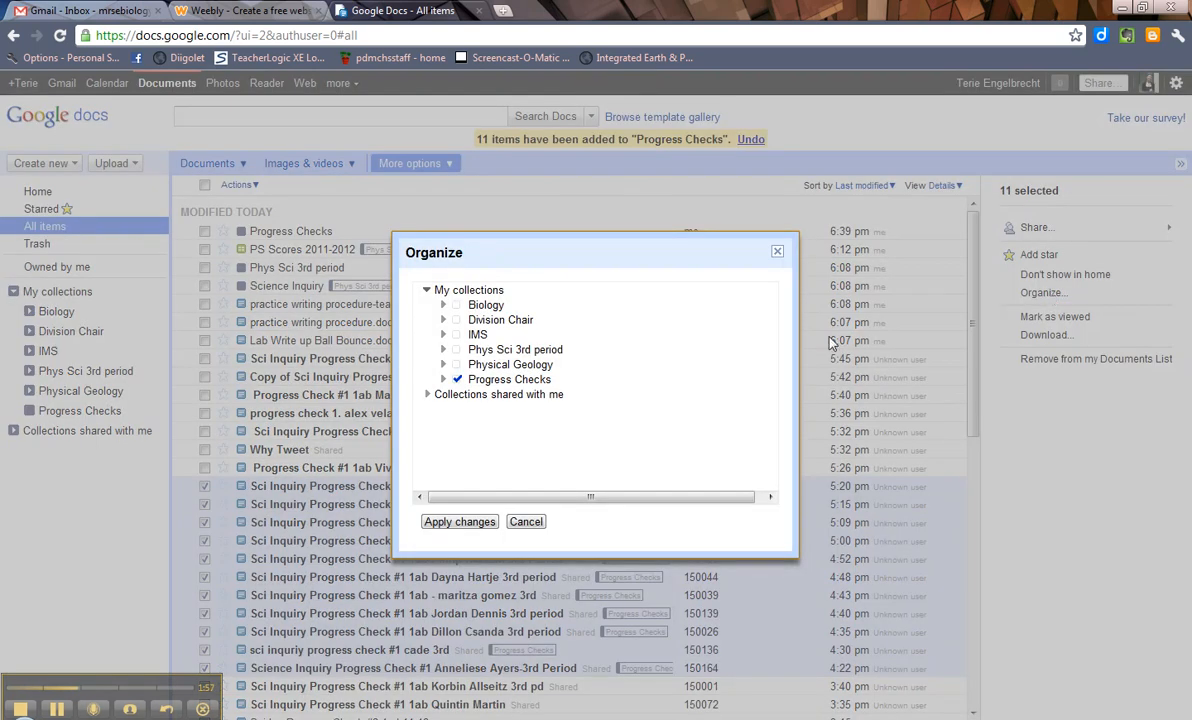
left_click(444, 349)
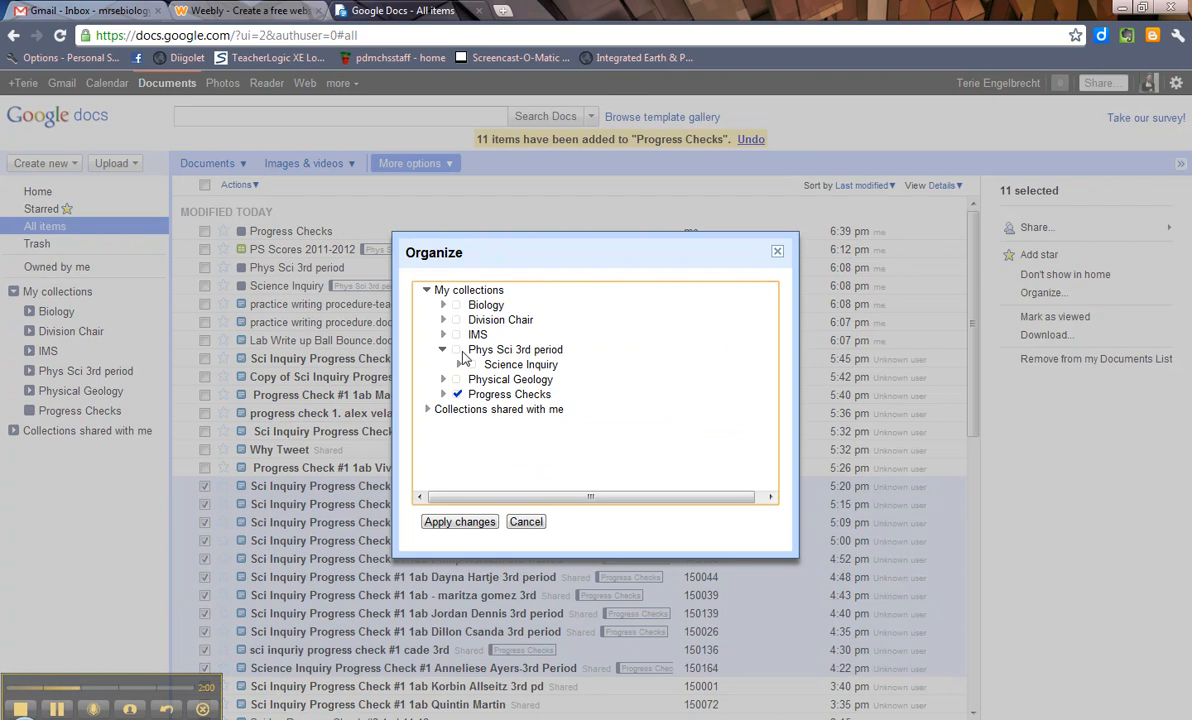
left_click(457, 364)
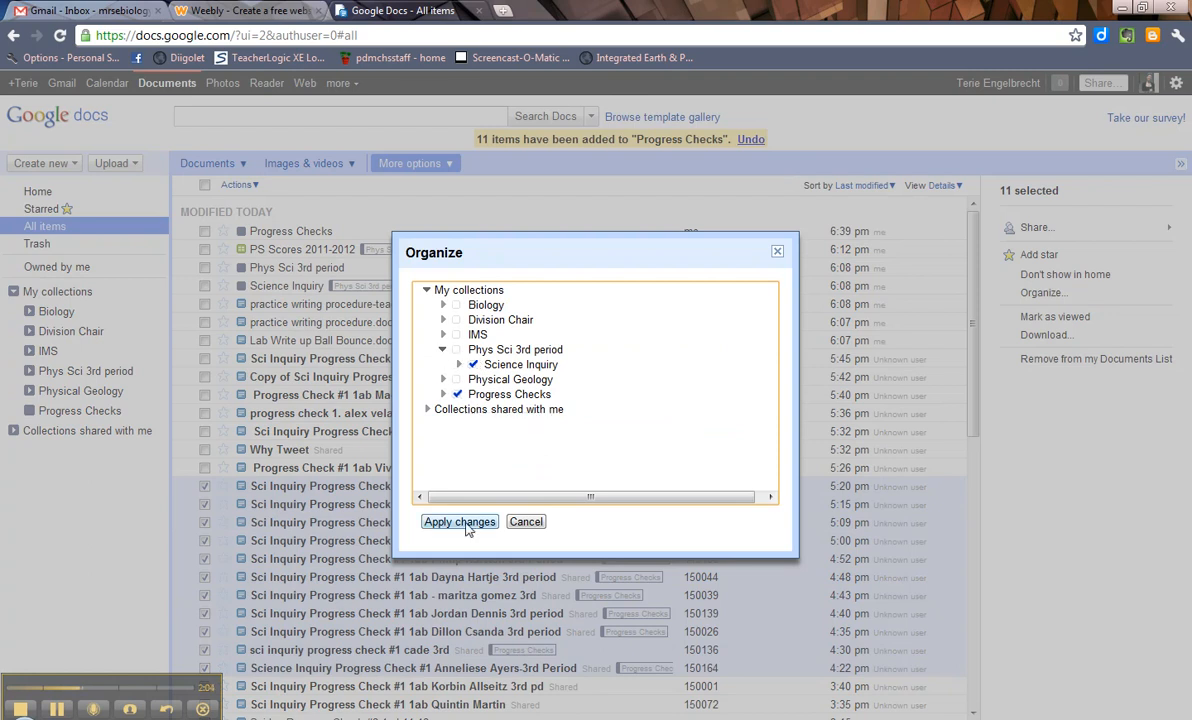
left_click(459, 521)
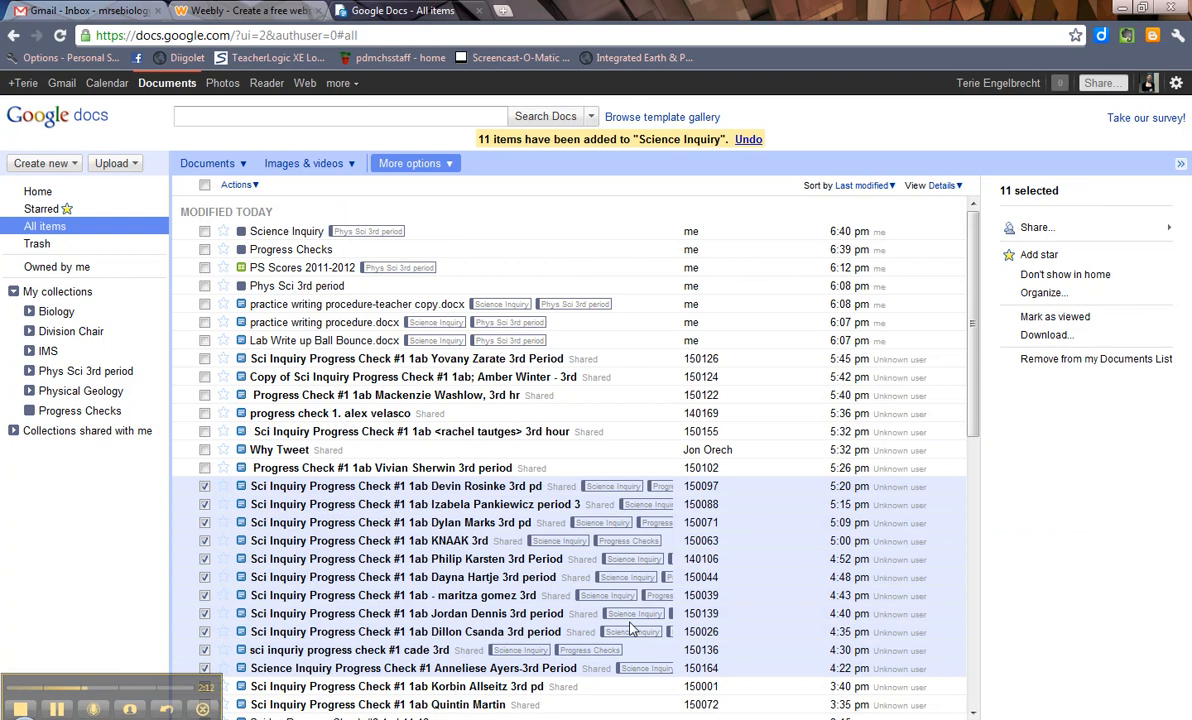
mouse_move(375, 420)
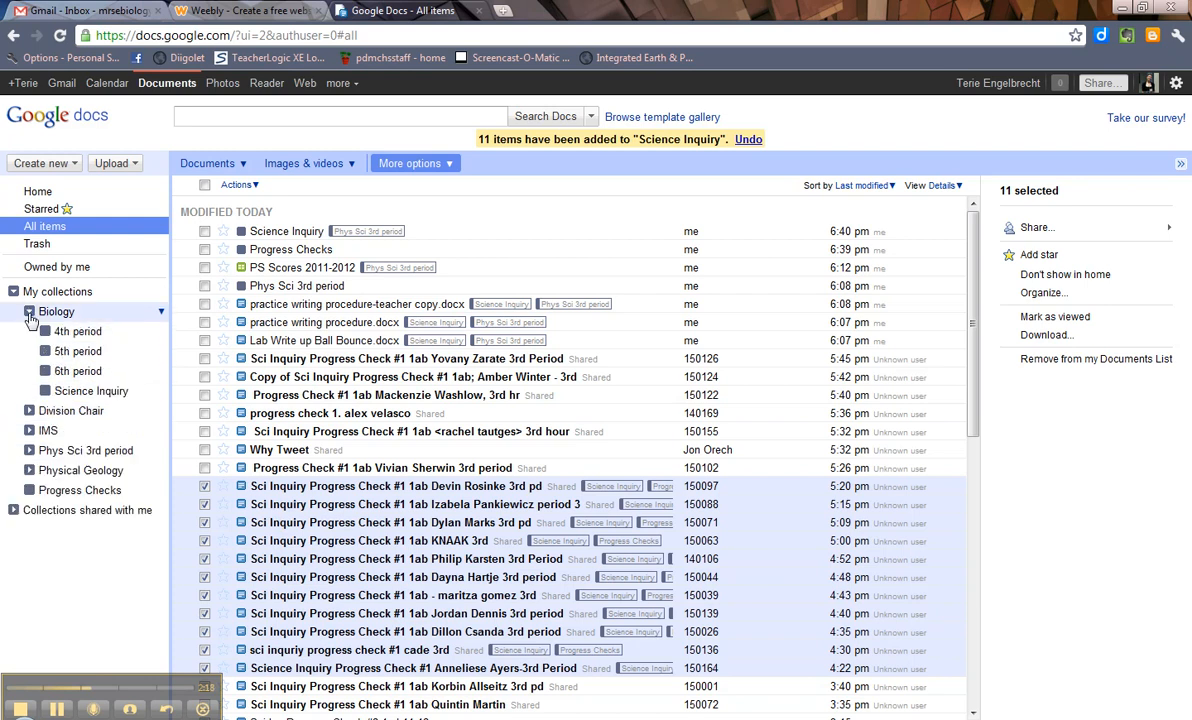
mouse_move(56, 311)
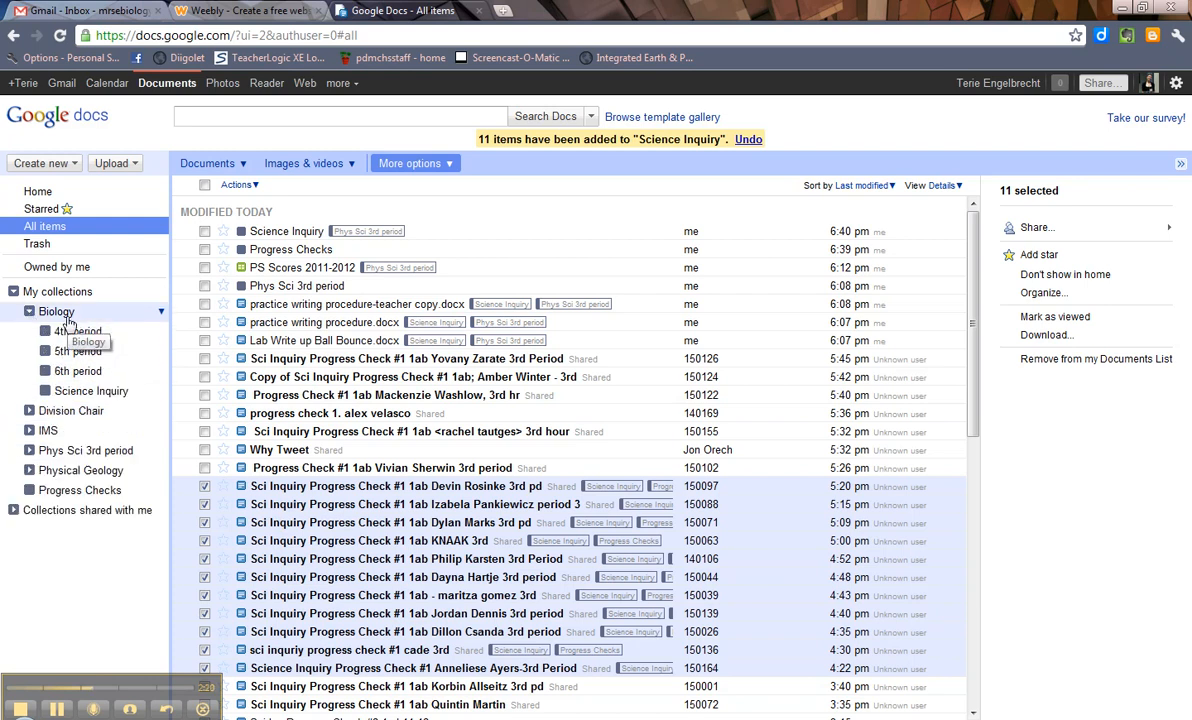
mouse_move(155, 317)
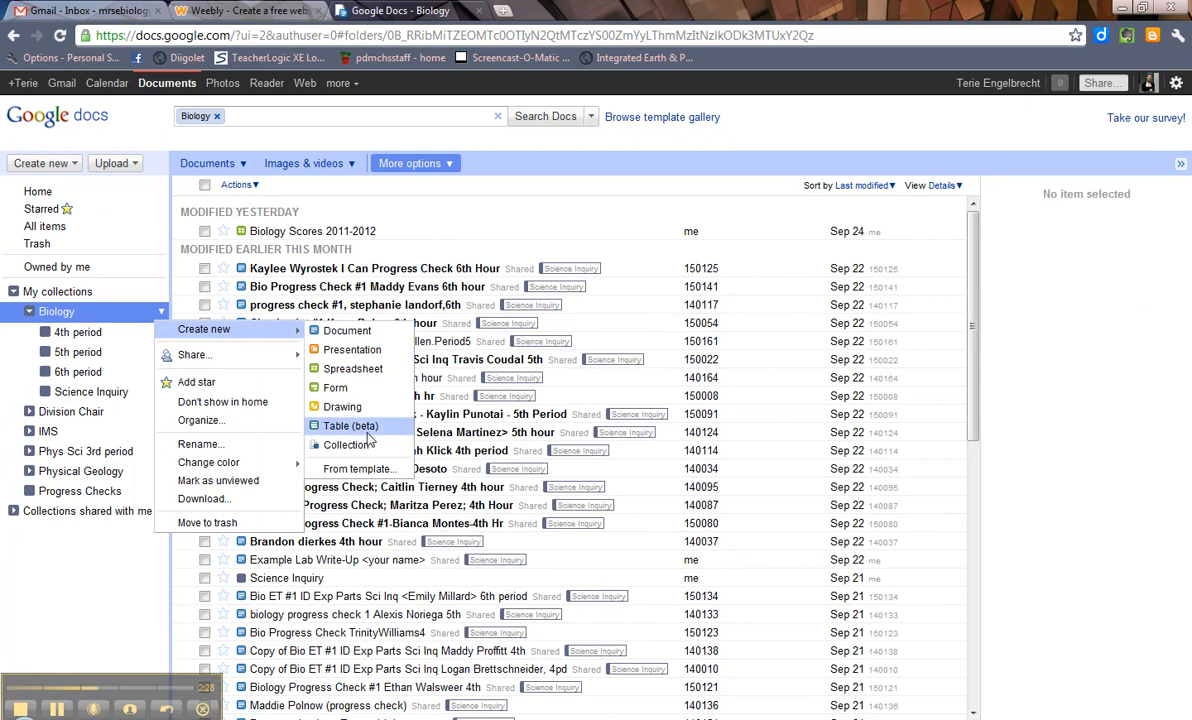
Add a collection under Biology and name it 'Progress Checks'
left_click(347, 444)
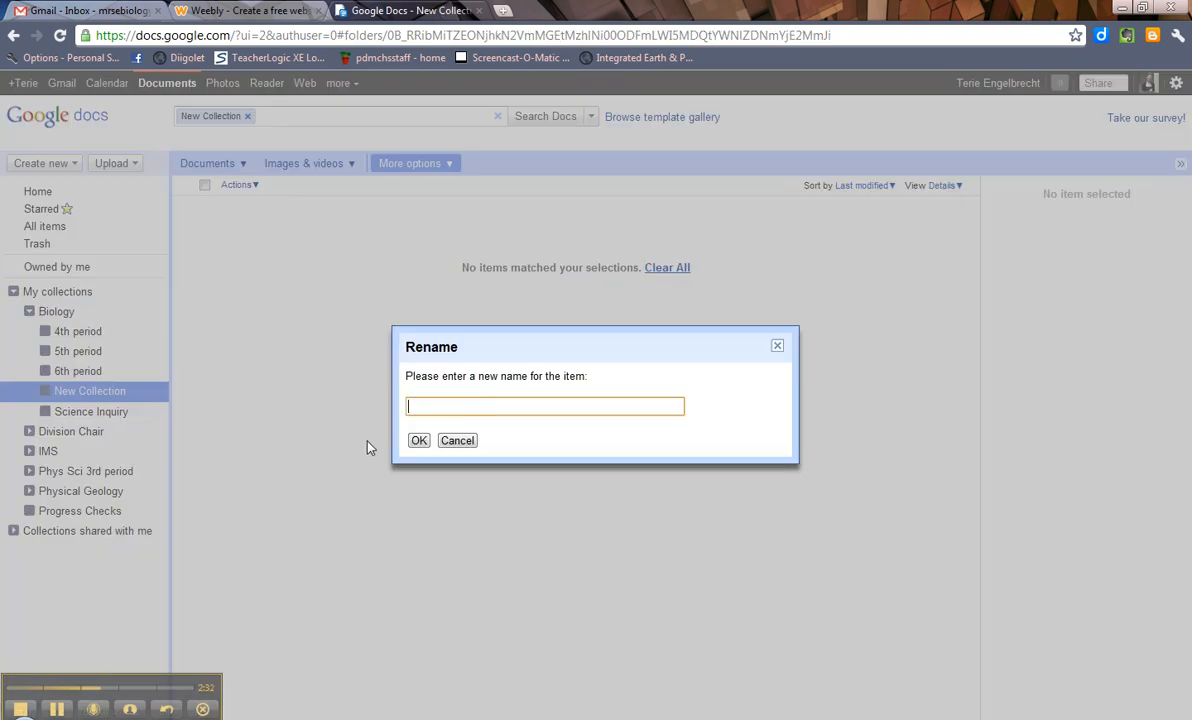
type("Progres")
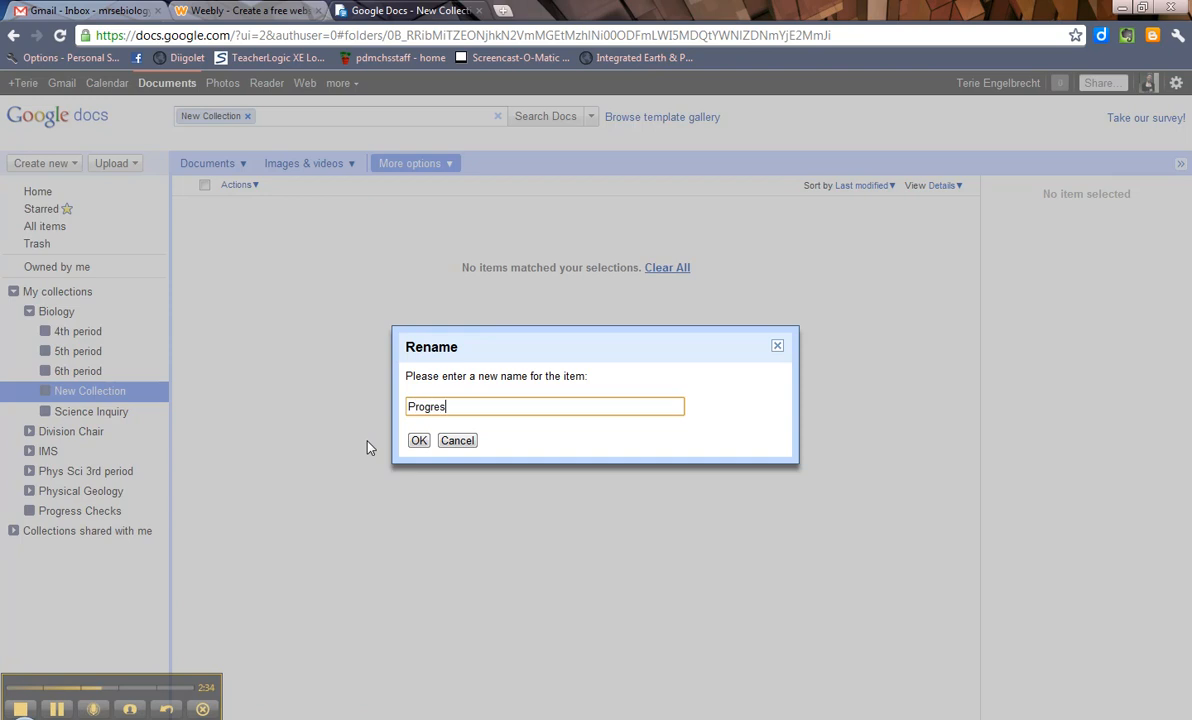
type("s Checks")
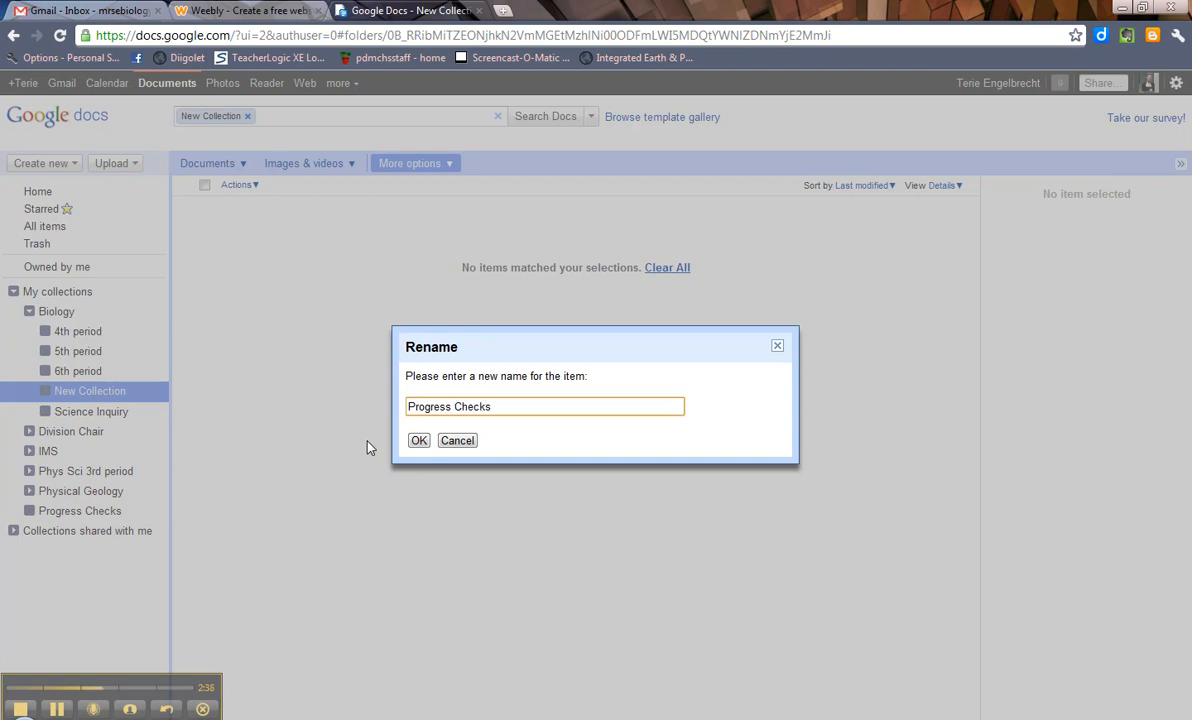
left_click(418, 440)
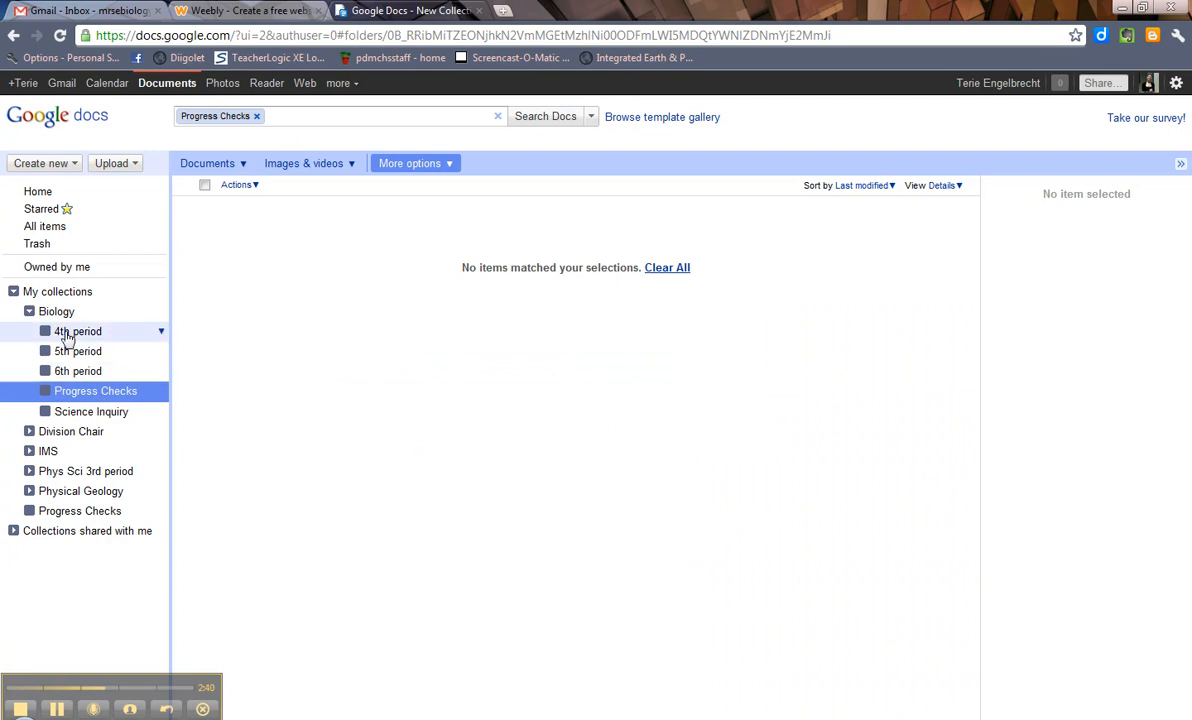
mouse_move(160, 391)
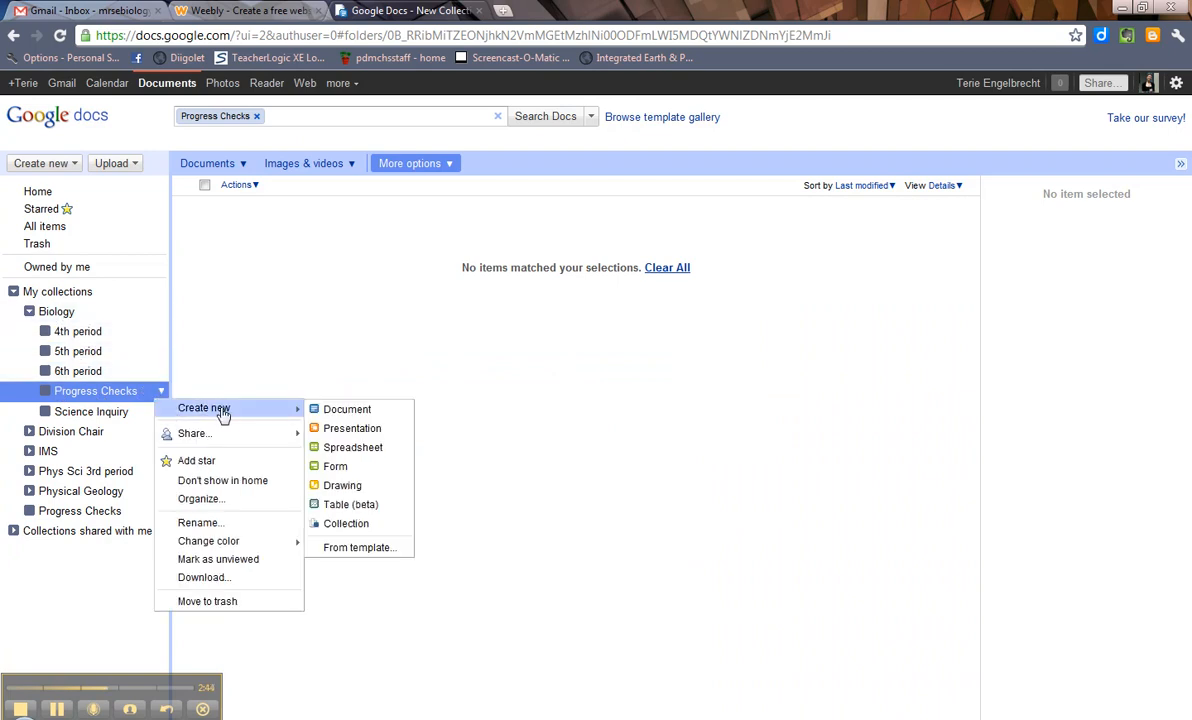
mouse_move(345, 523)
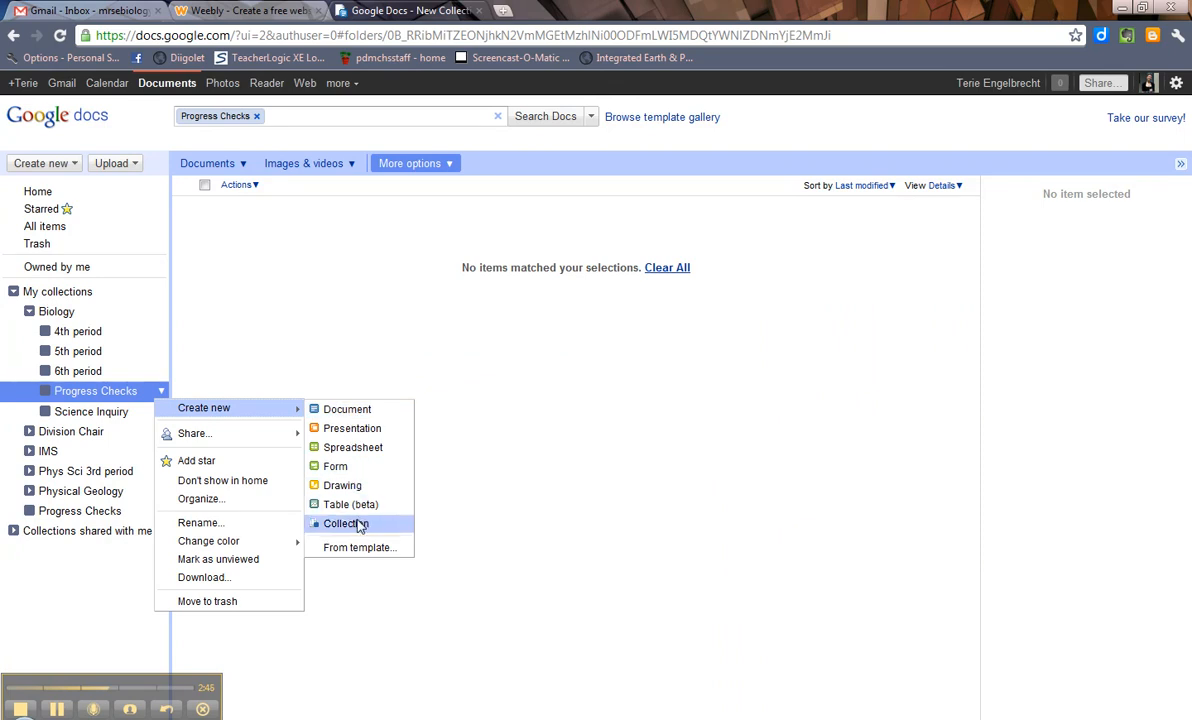
Add a 'Science Inquiry' collection beneath Biology's Progress Checks collection
left_click(346, 523)
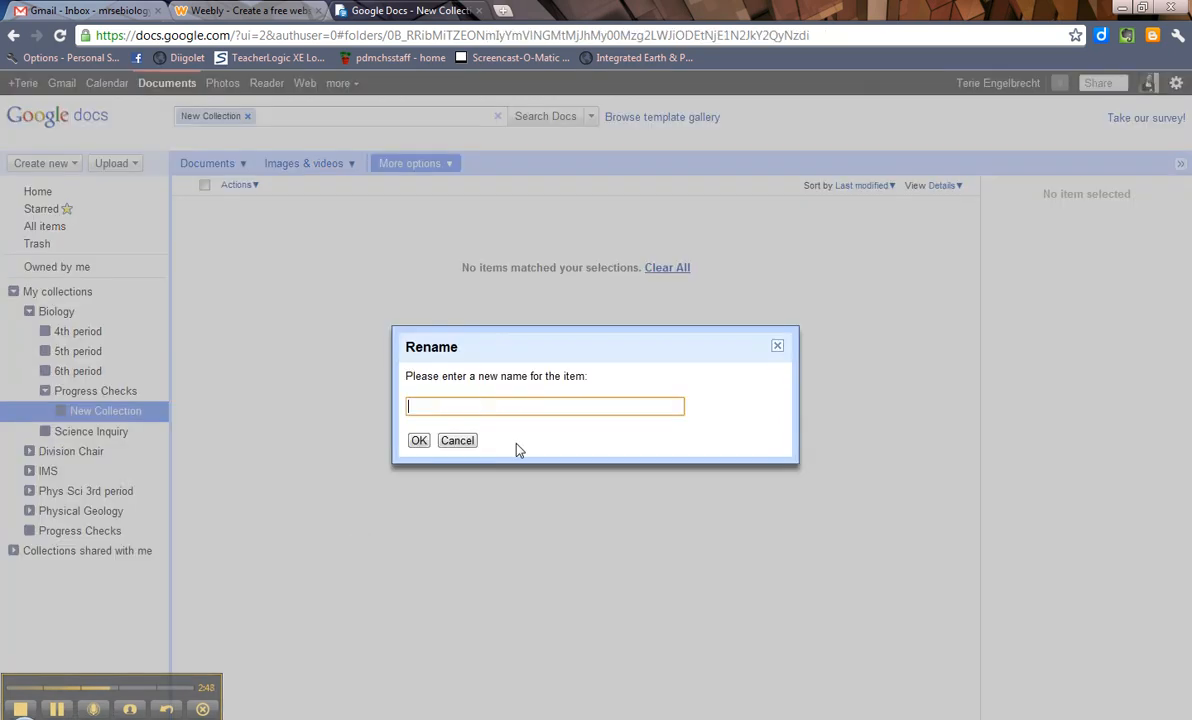
type("Science In")
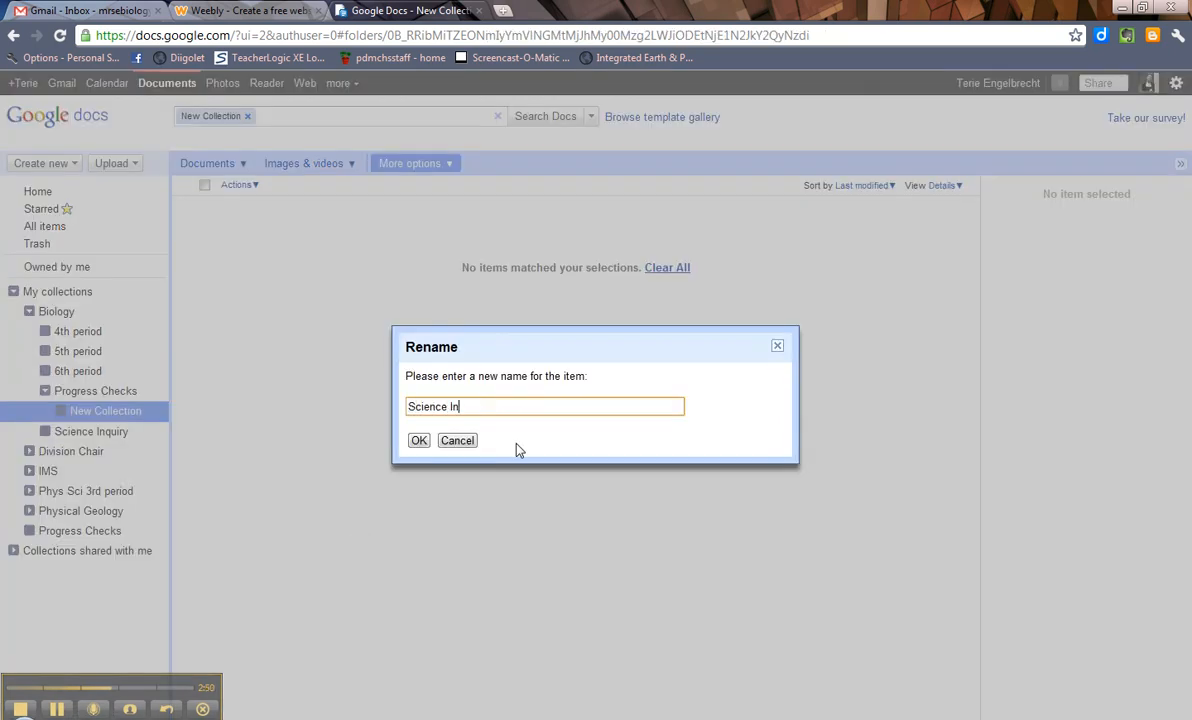
type("quiry")
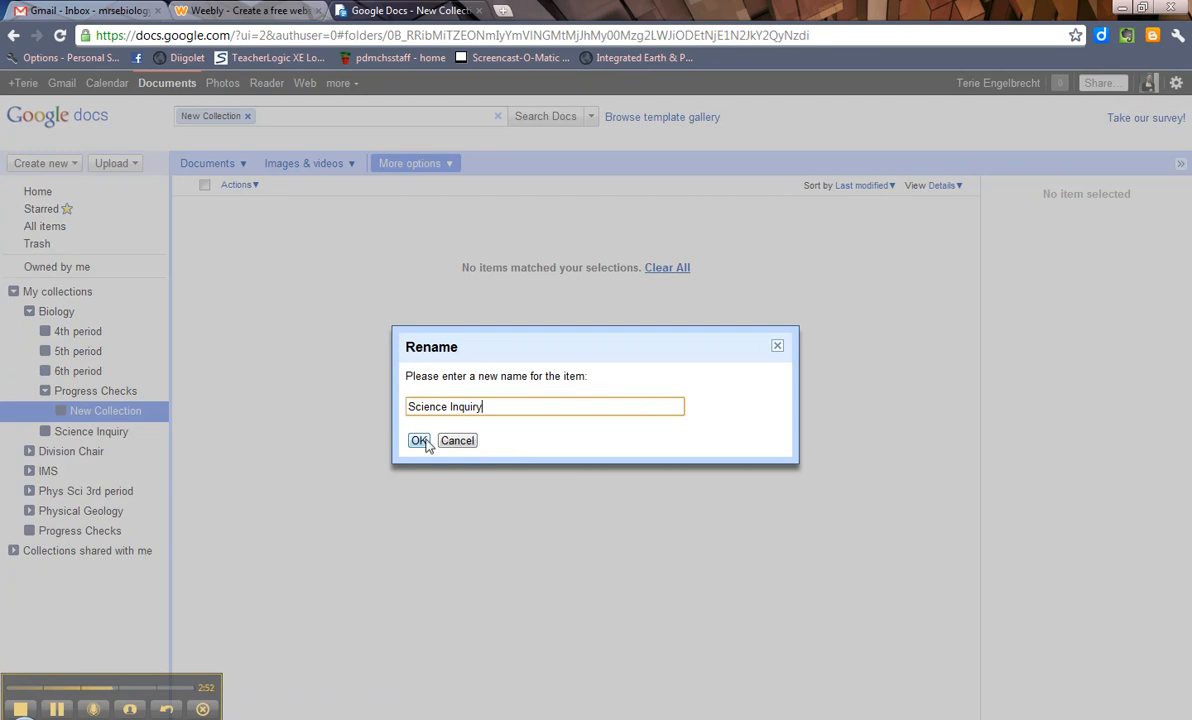
left_click(419, 440)
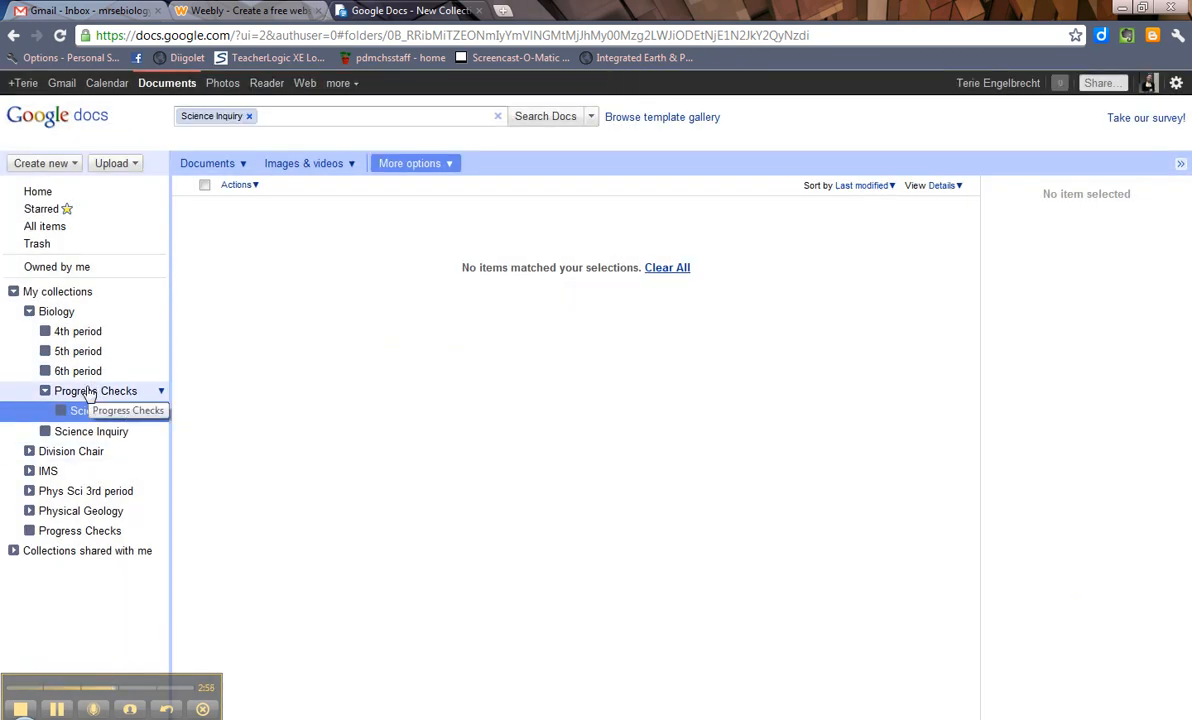
left_click(106, 410)
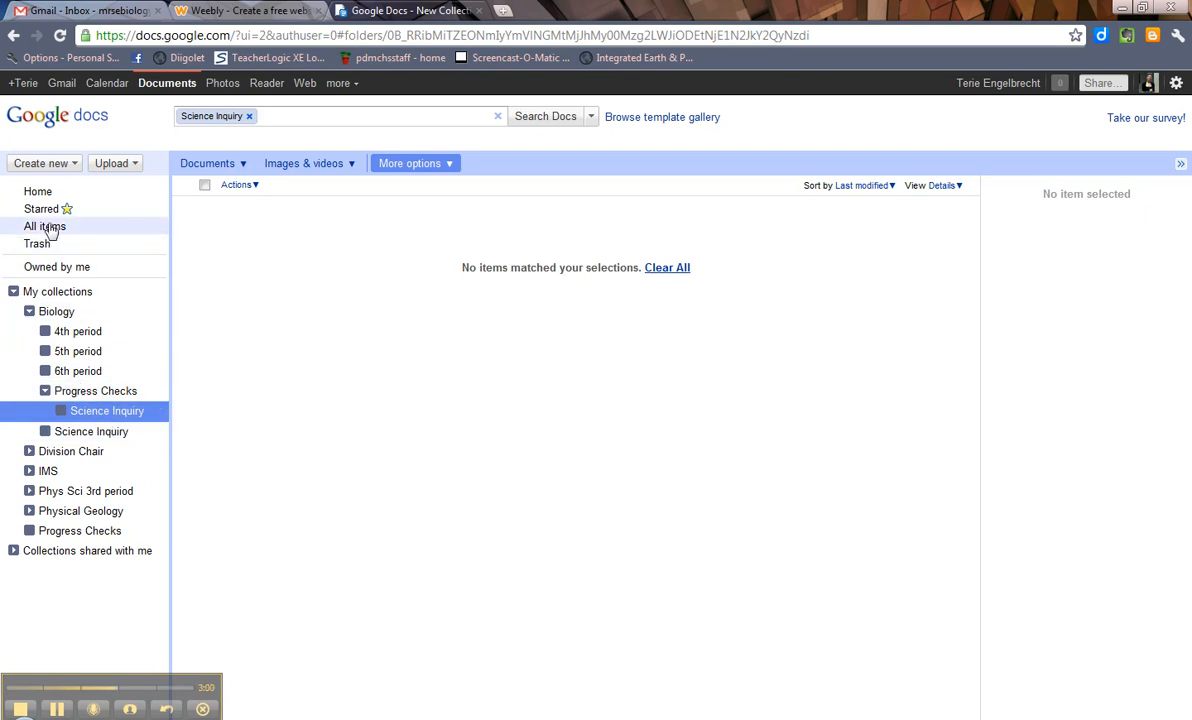
Show All items and scroll down and back up through the document list
left_click(44, 226)
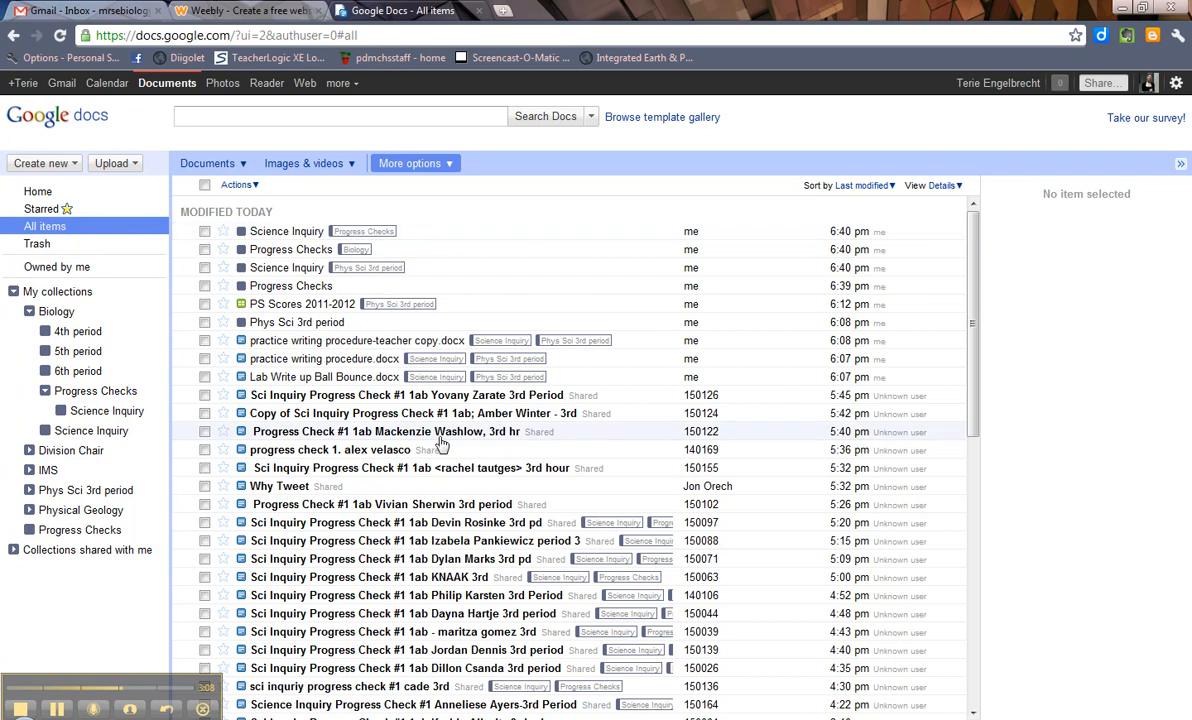
scroll("down", 3)
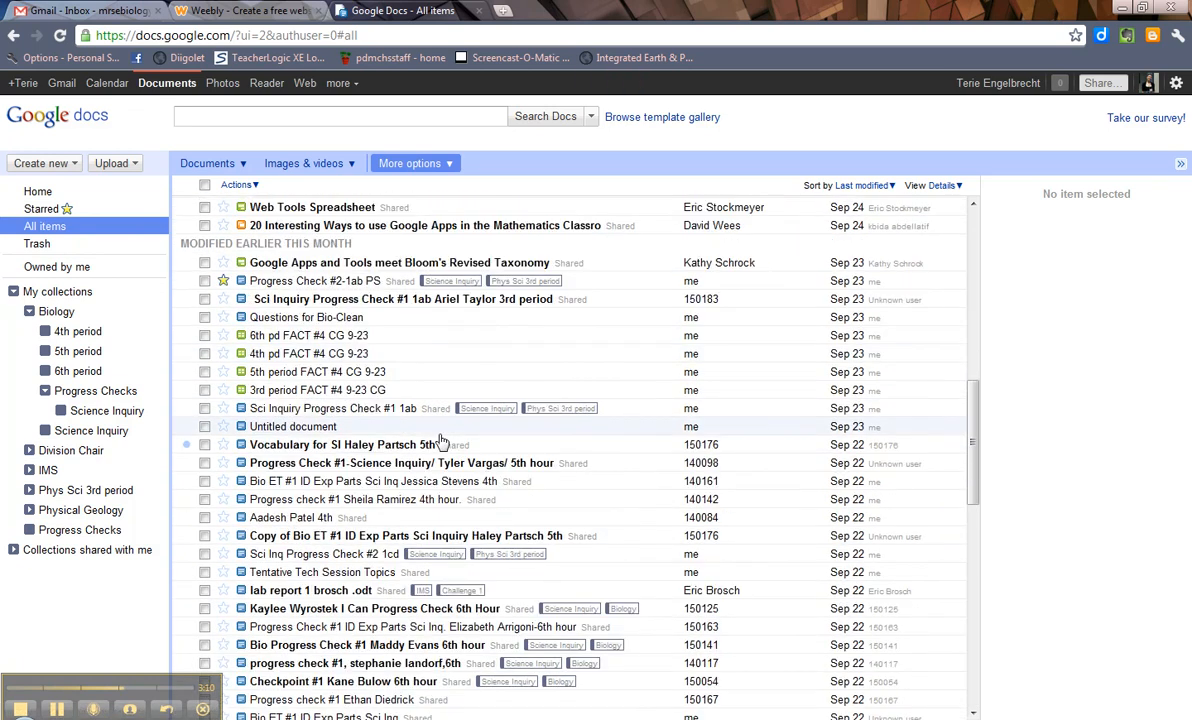
scroll("down", 3)
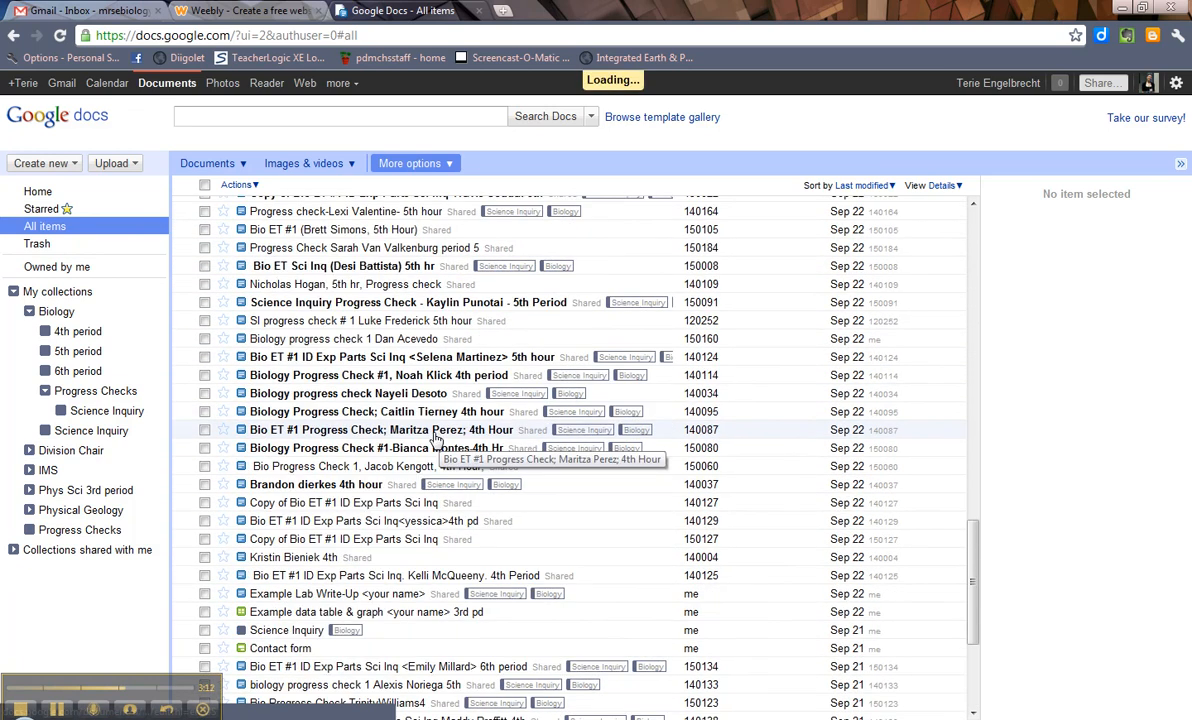
scroll("up", 3)
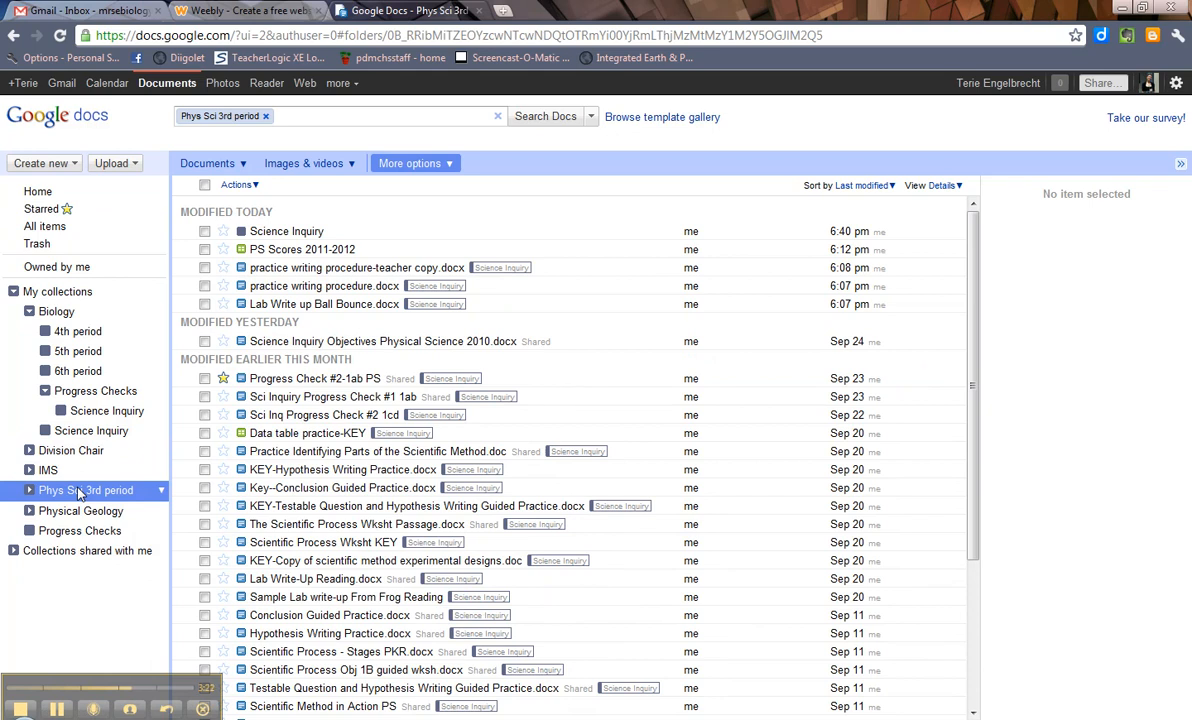
mouse_move(85, 490)
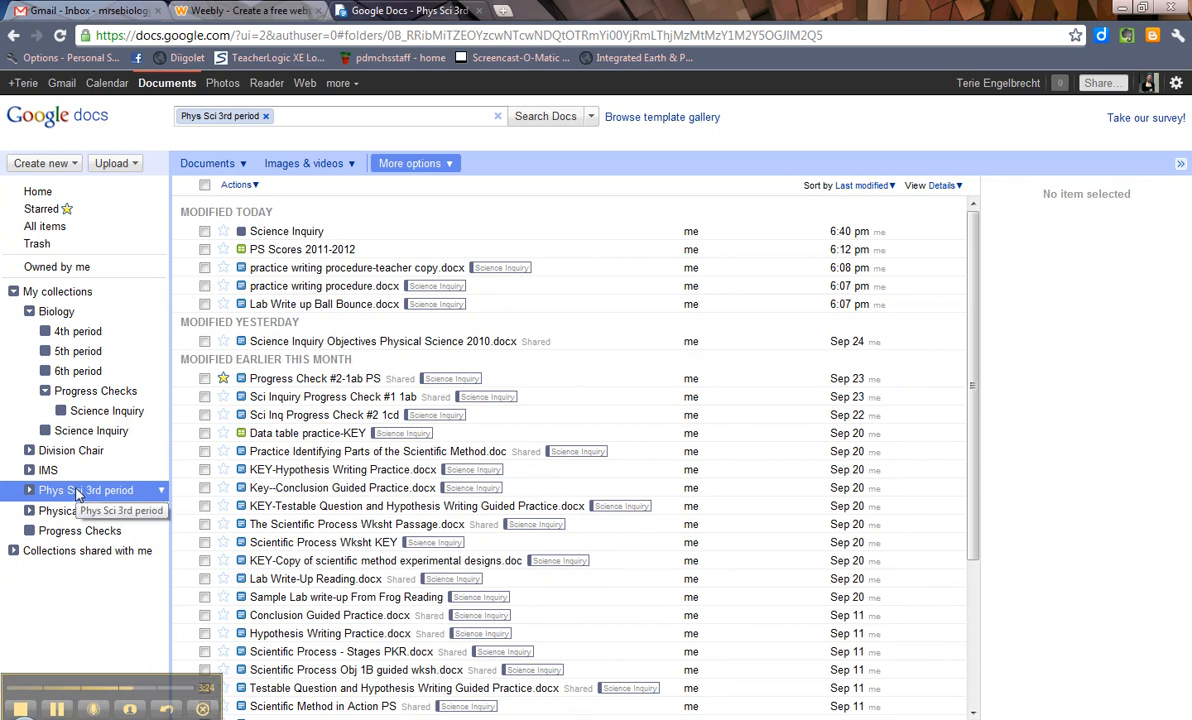